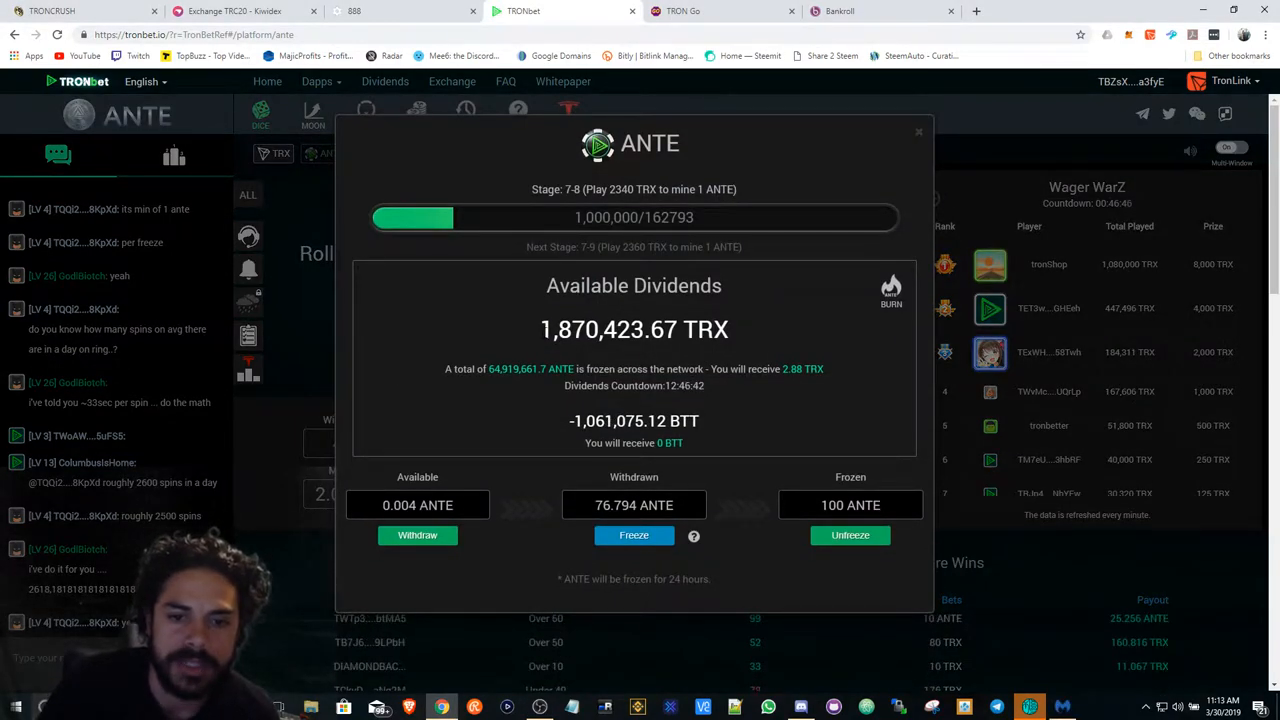
- Review the ANTE dividends panel (100 ANTE frozen, about 2.9 TRX expected) and close it
double_click(591, 329)
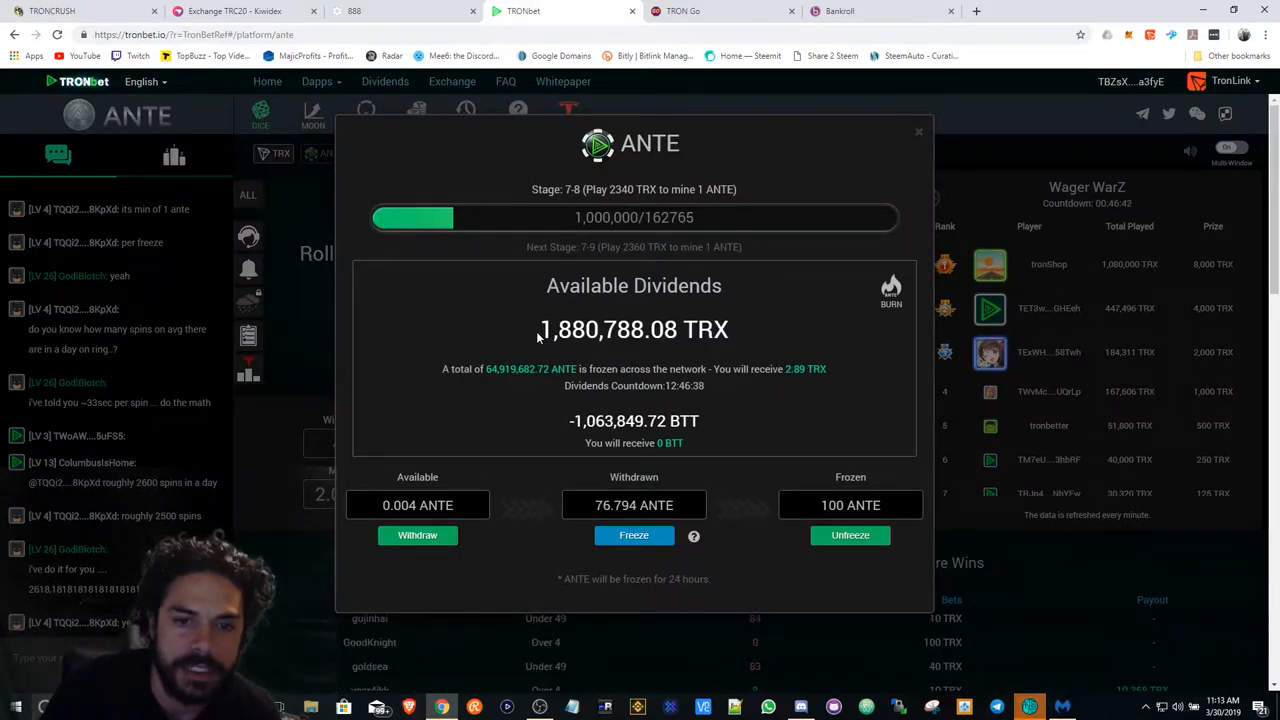
double_click(592, 329)
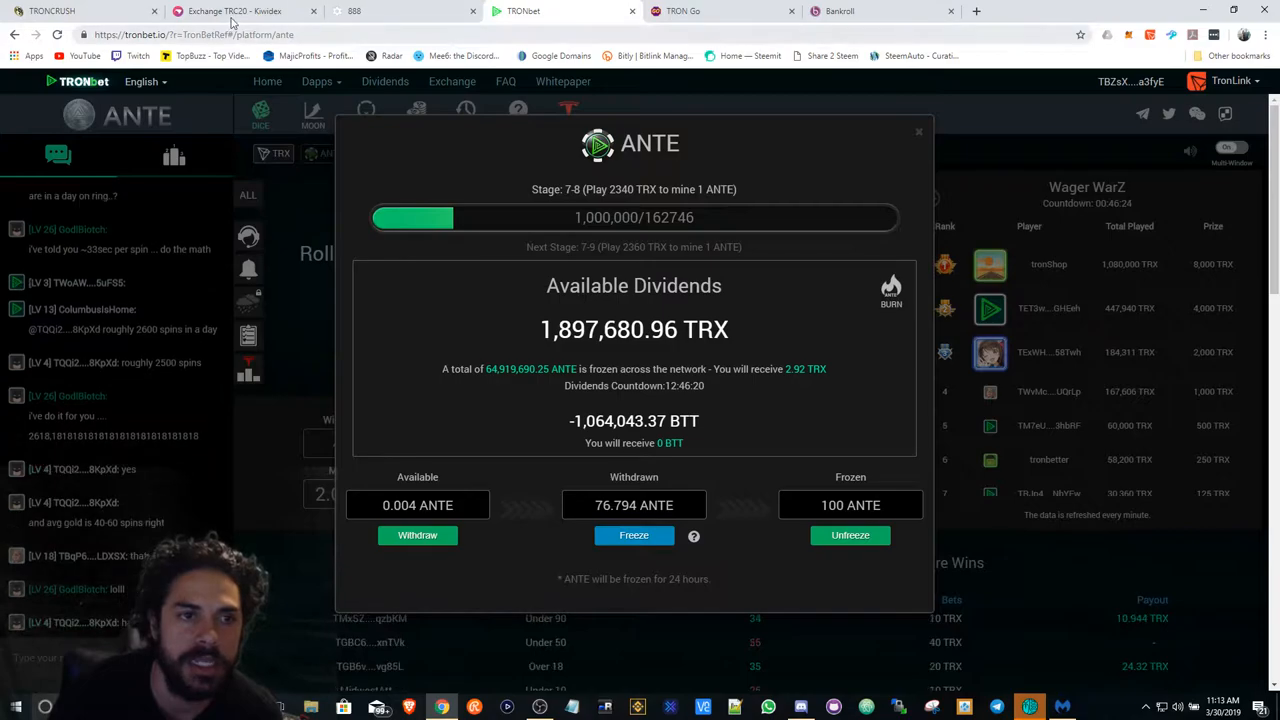
click(918, 131)
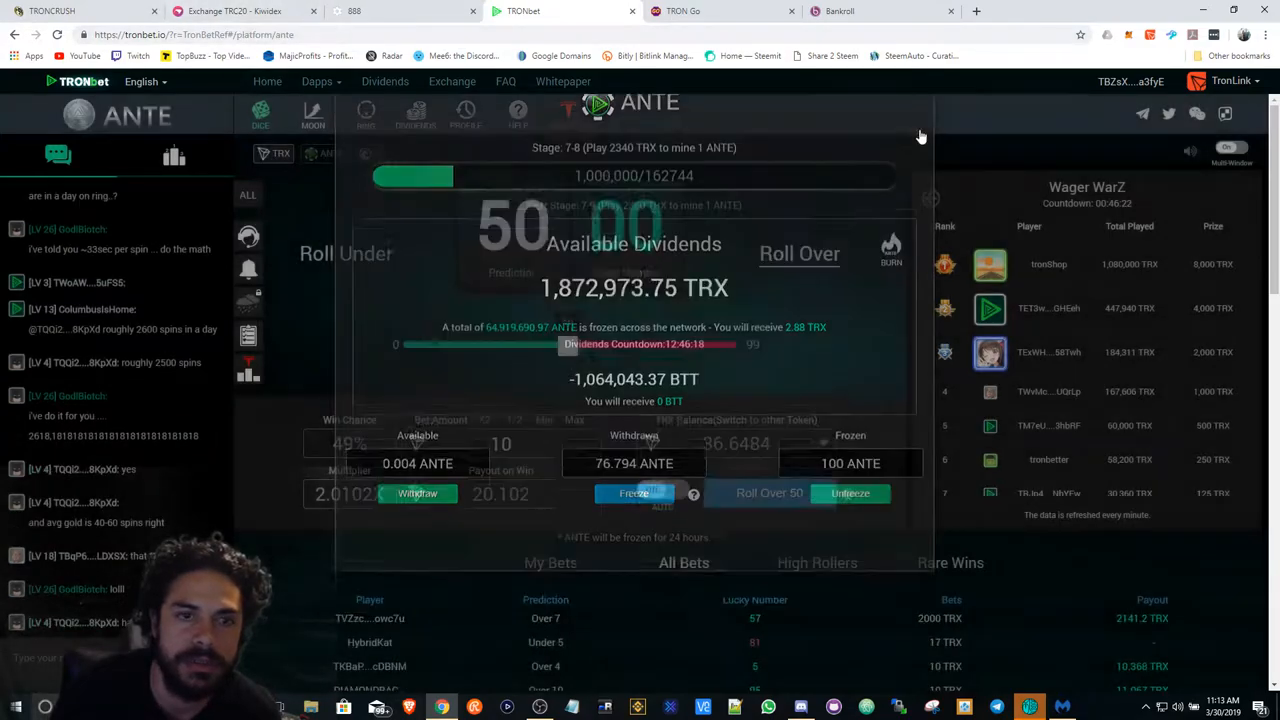
- Check the TronTrade ANTE/TRX candlestick chart near 25.49 TRX, then return to TRONbet
click(720, 11)
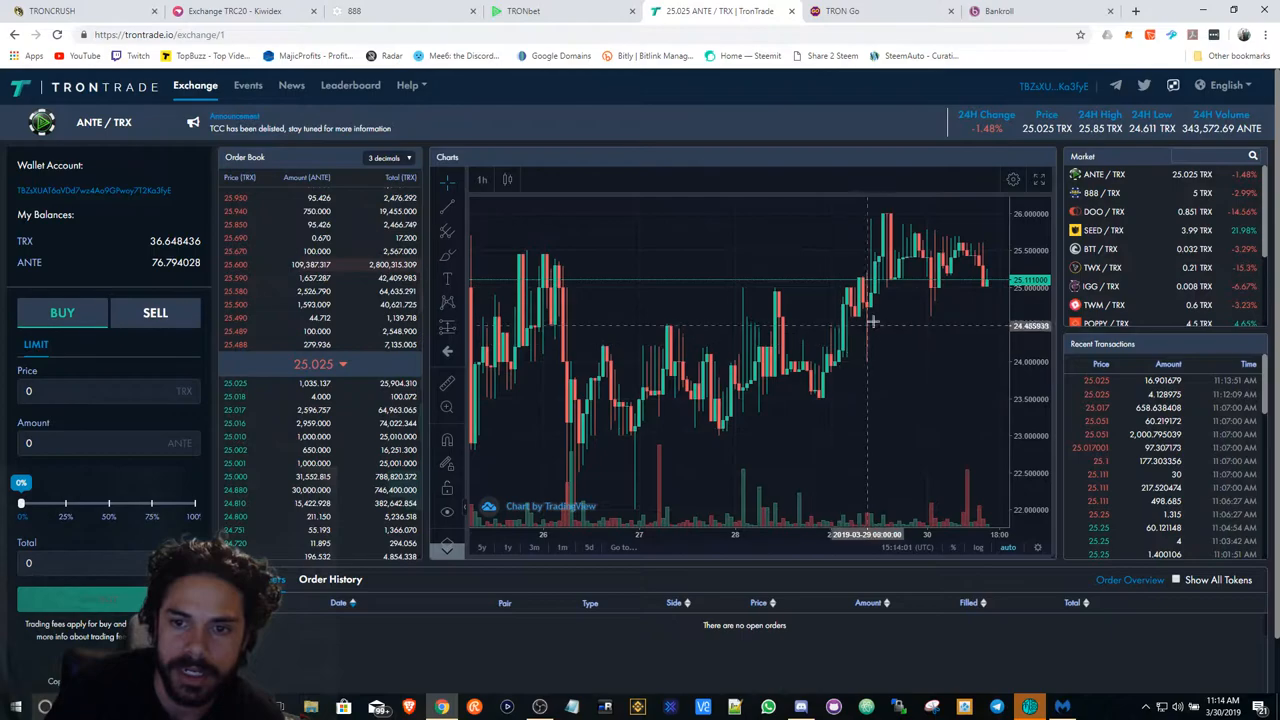
mouse_move(900, 316)
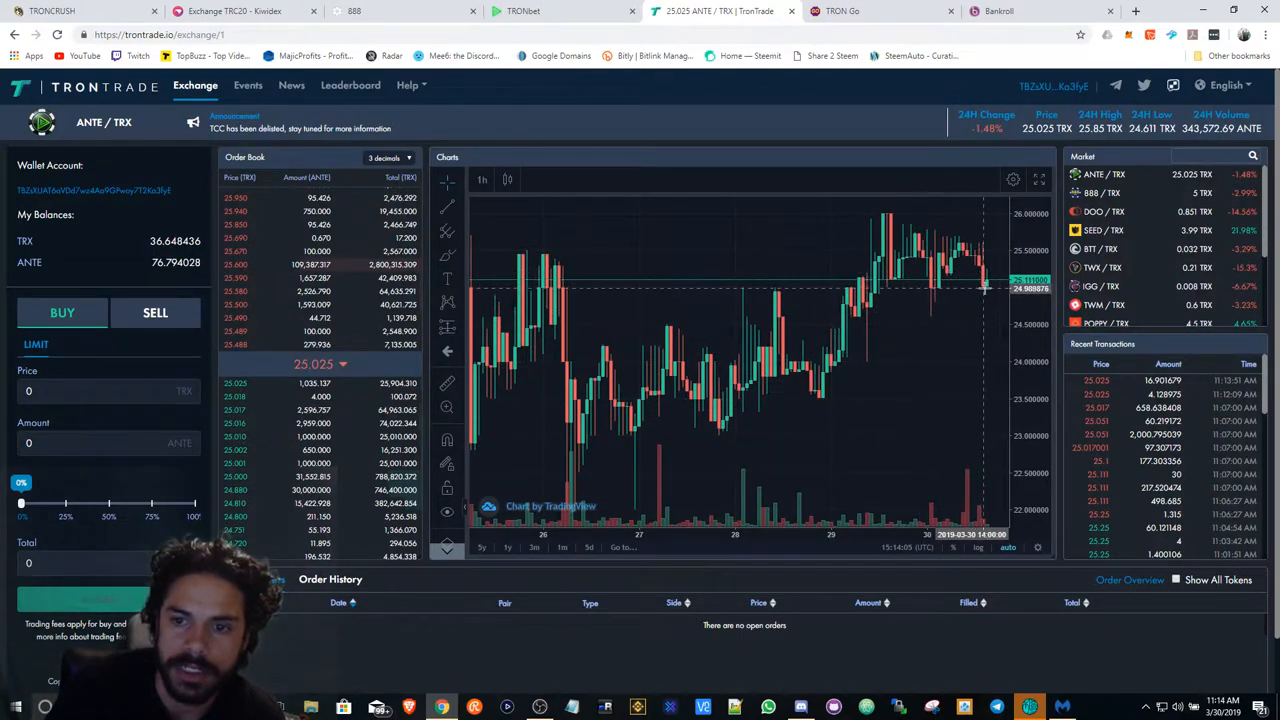
mouse_move(932, 320)
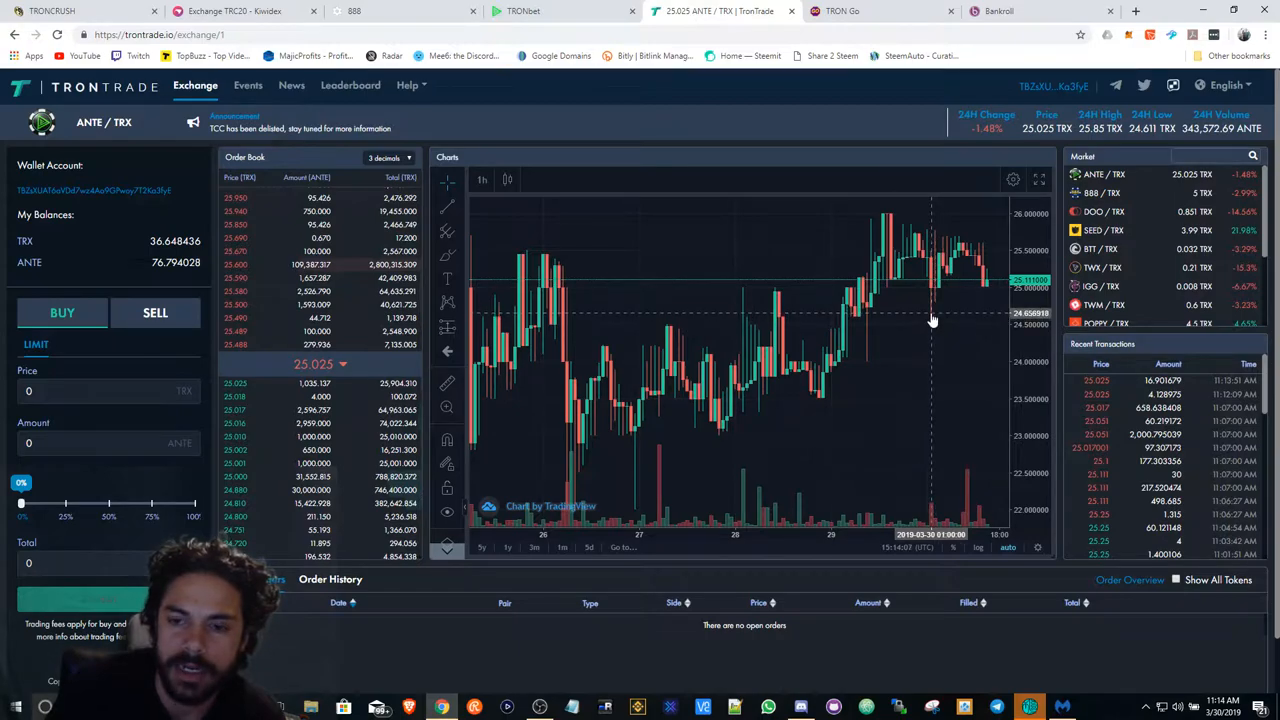
mouse_move(940, 302)
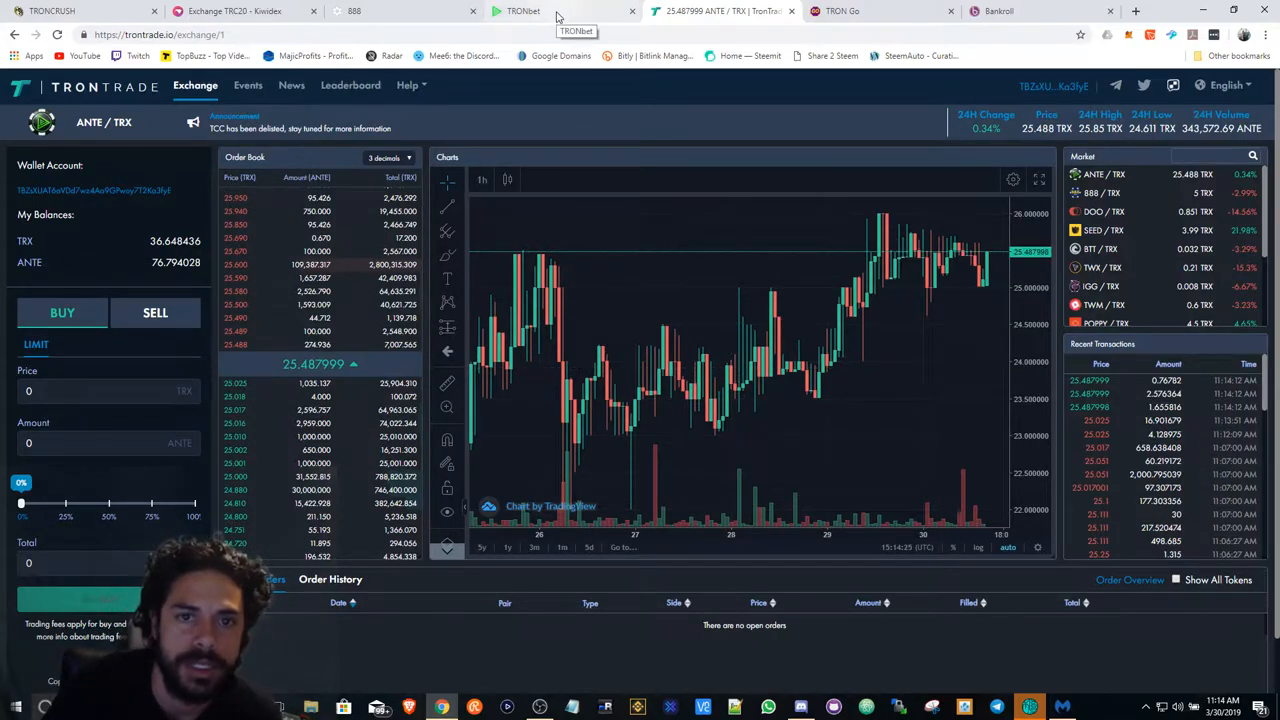
click(525, 11)
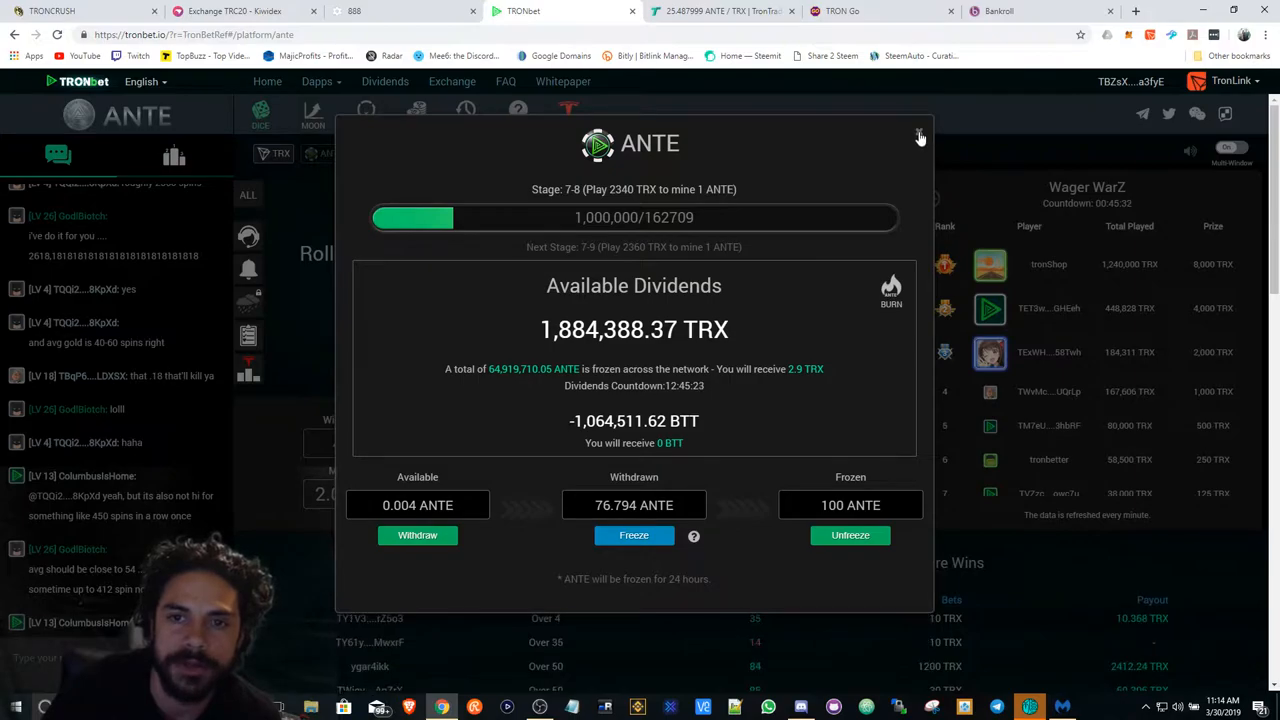
- Close the ANTE popup to reveal the Roll Over 50 dice game
click(919, 135)
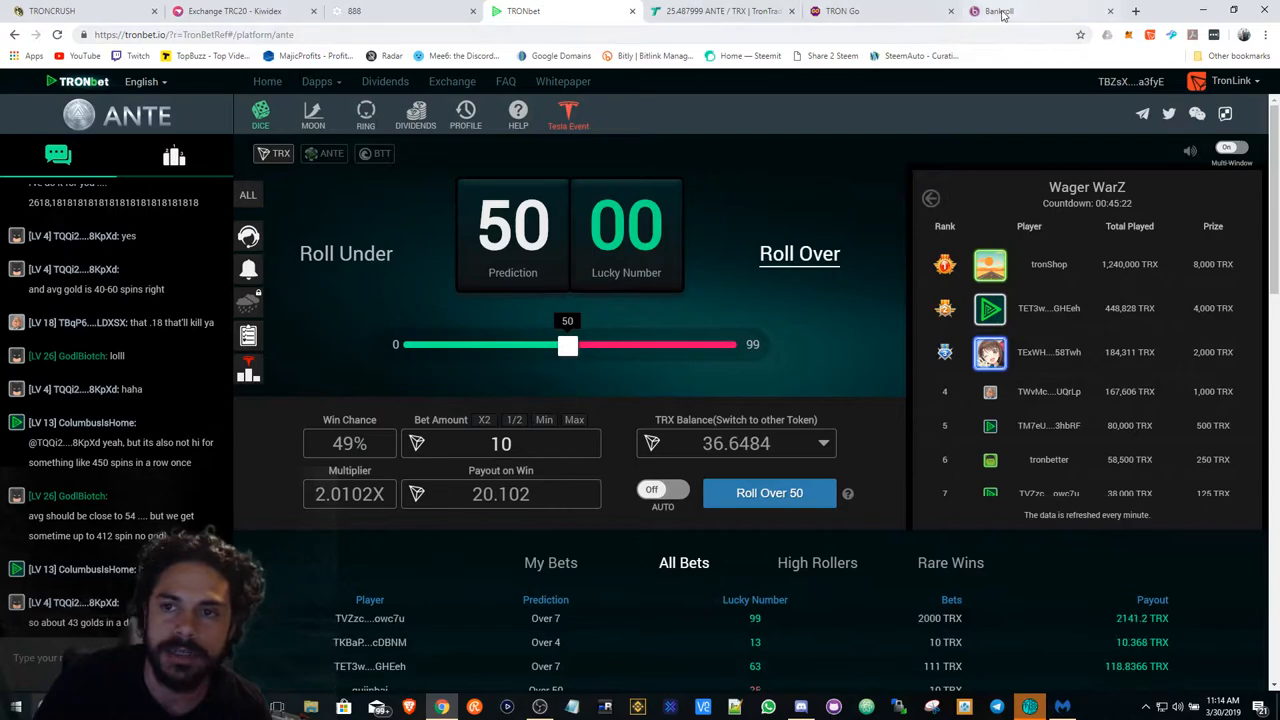
- Browse the Bankroll page through its claim balance, Stats, FAQ and Roadmap sections
click(998, 11)
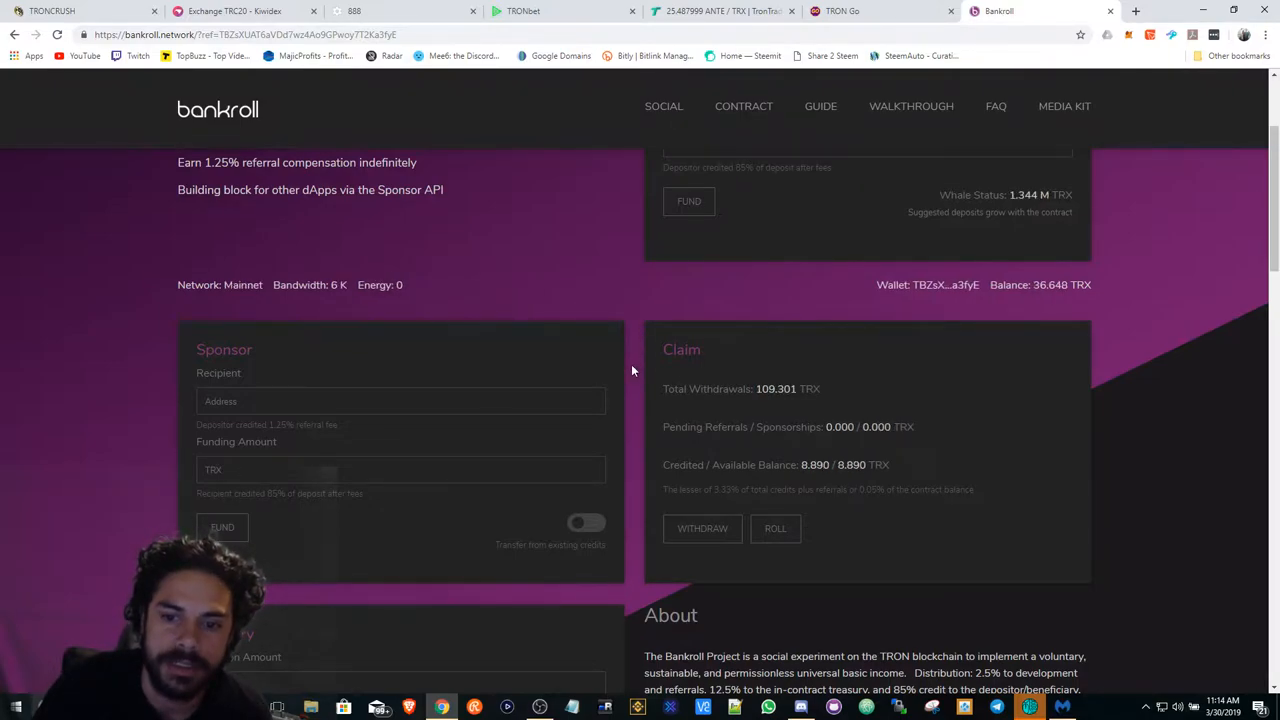
scroll(down, 3)
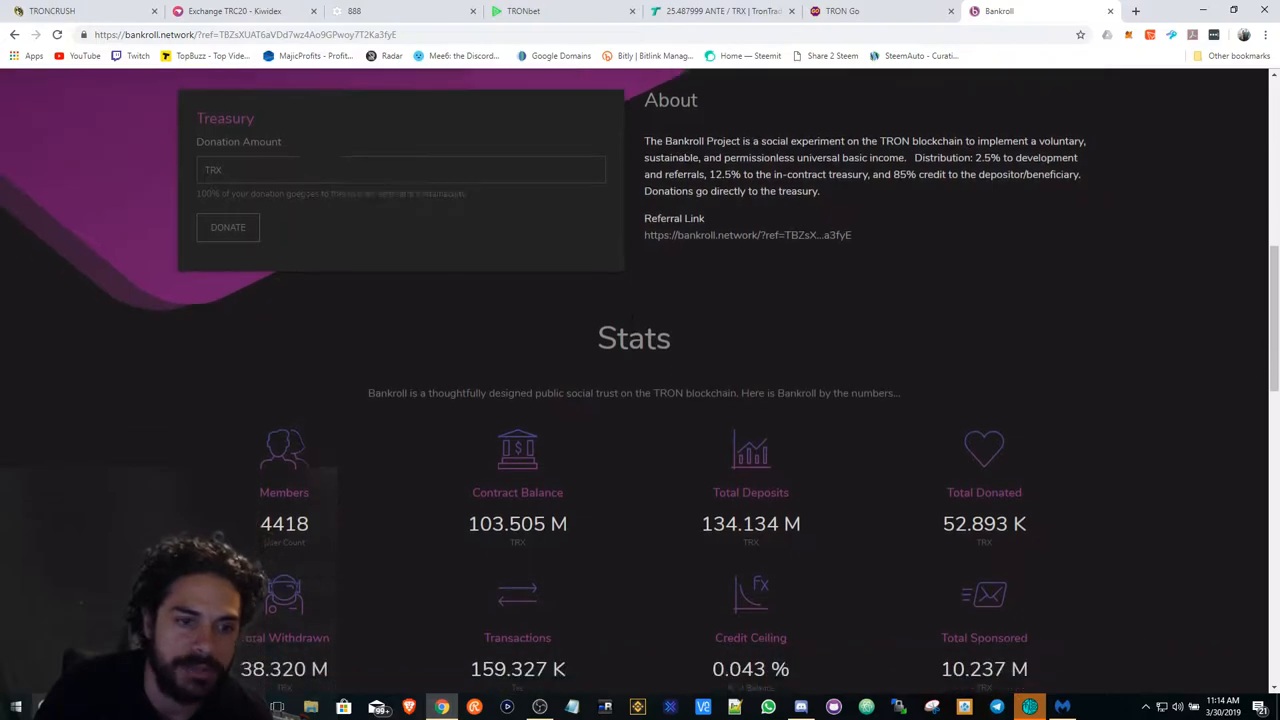
scroll(down, 3)
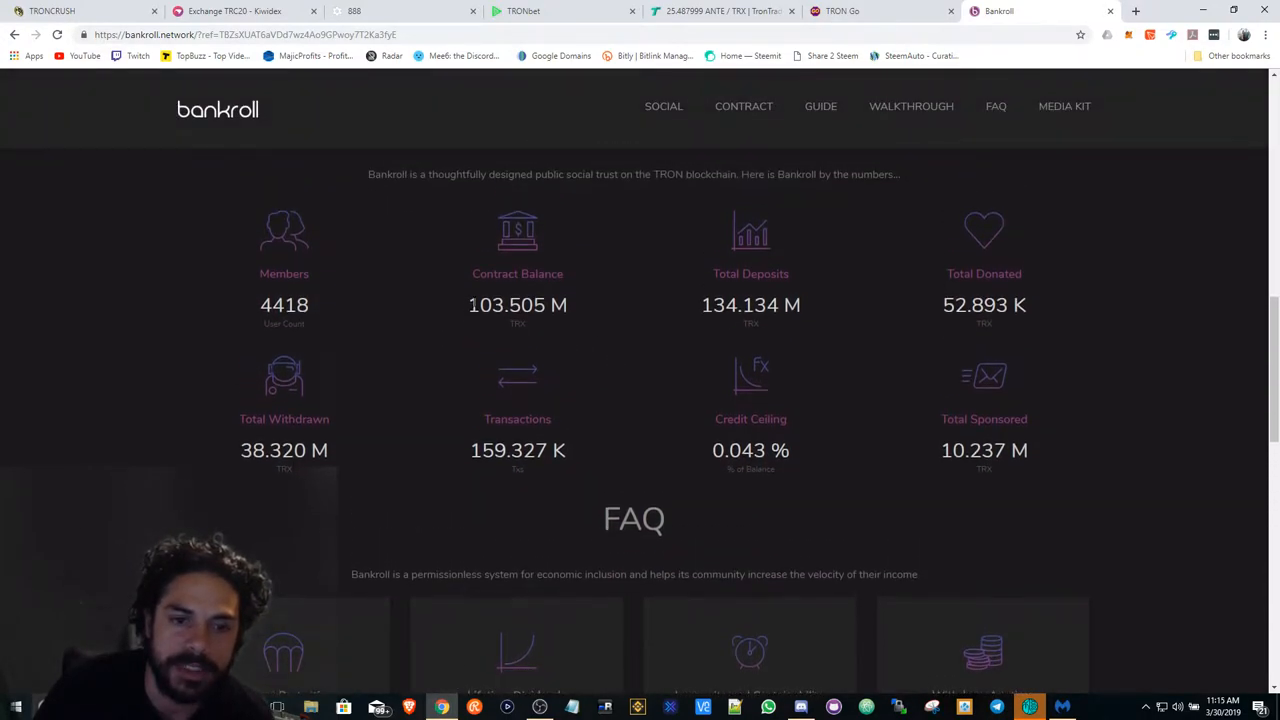
double_click(505, 305)
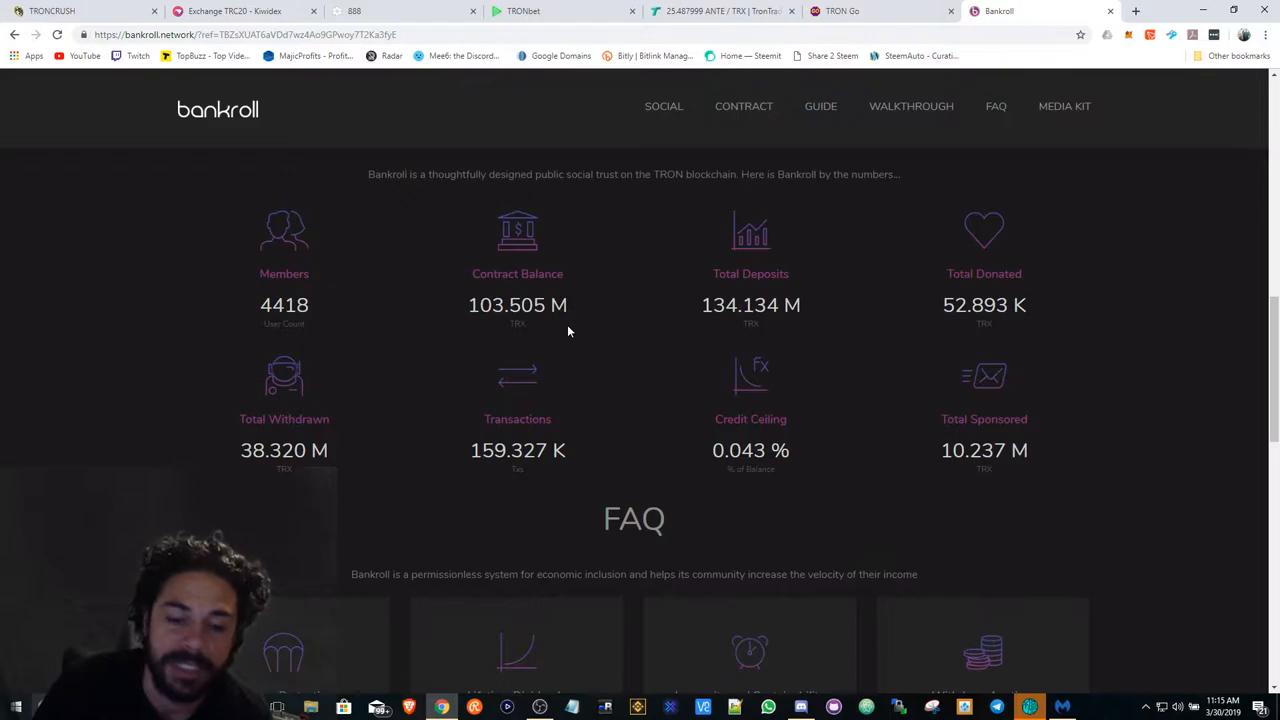
scroll(down, 3)
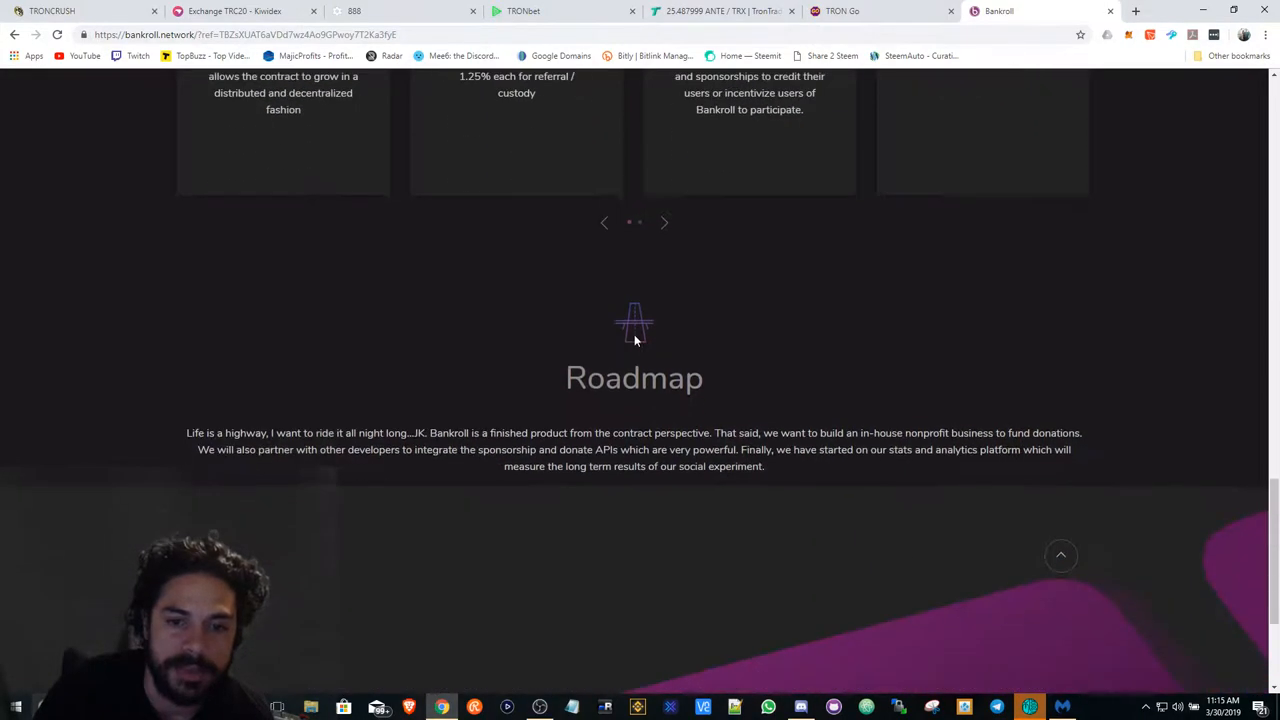
scroll(up, 3)
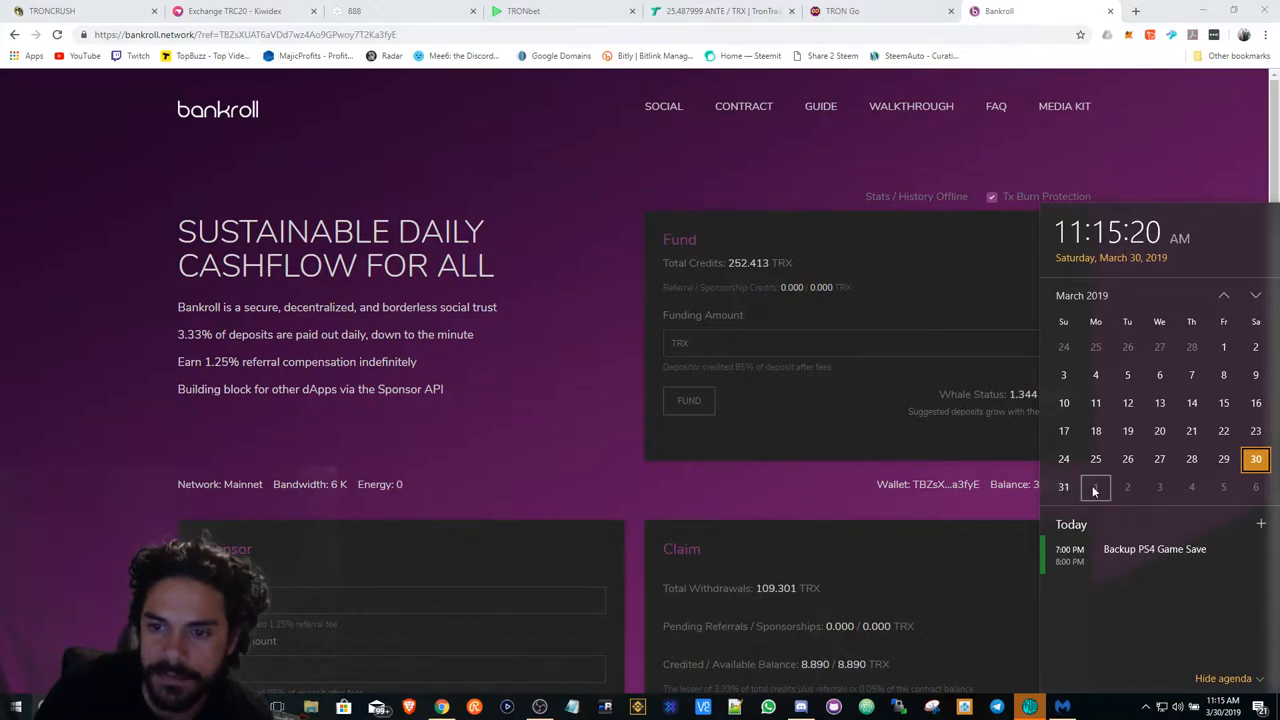
scroll(down, 3)
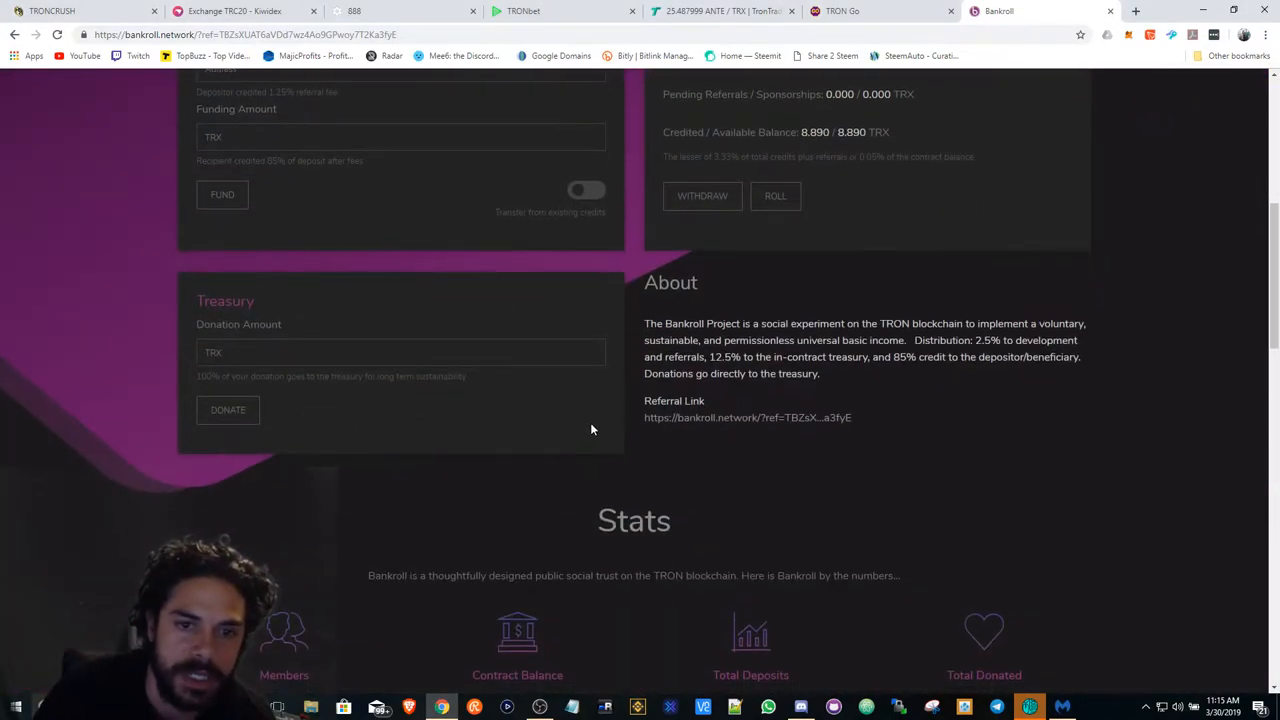
scroll(up, 3)
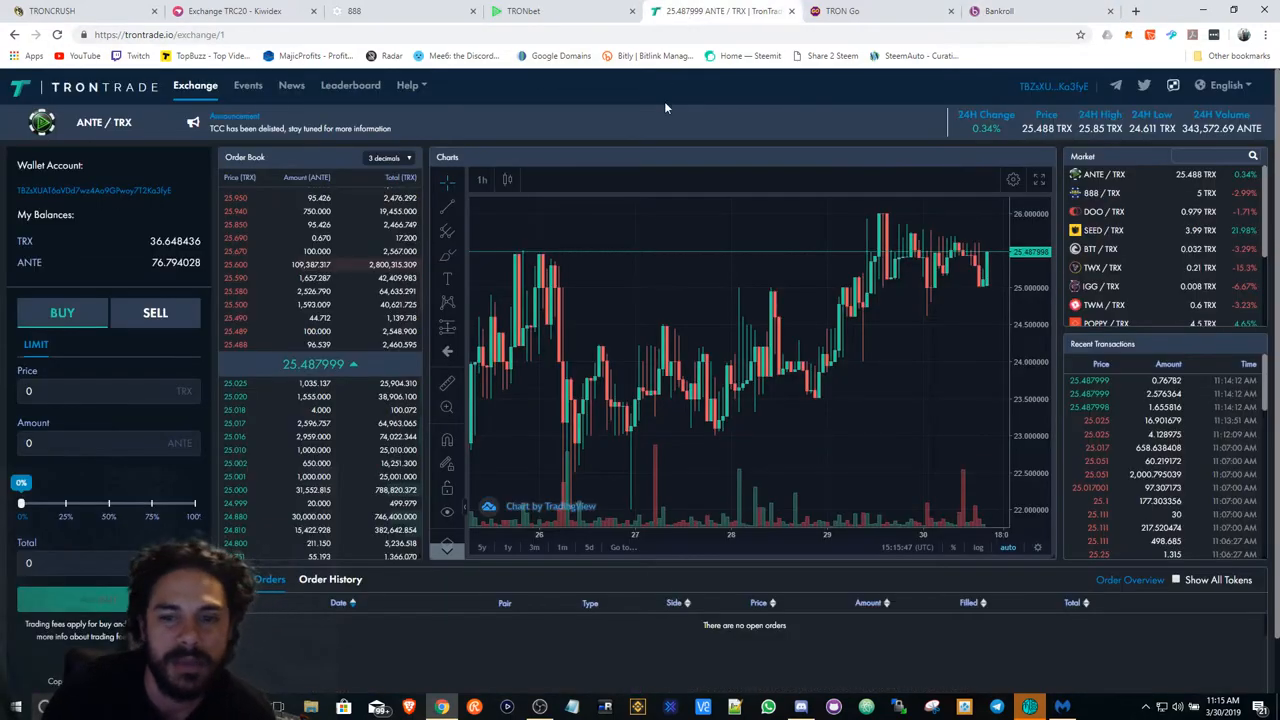
mouse_move(684, 262)
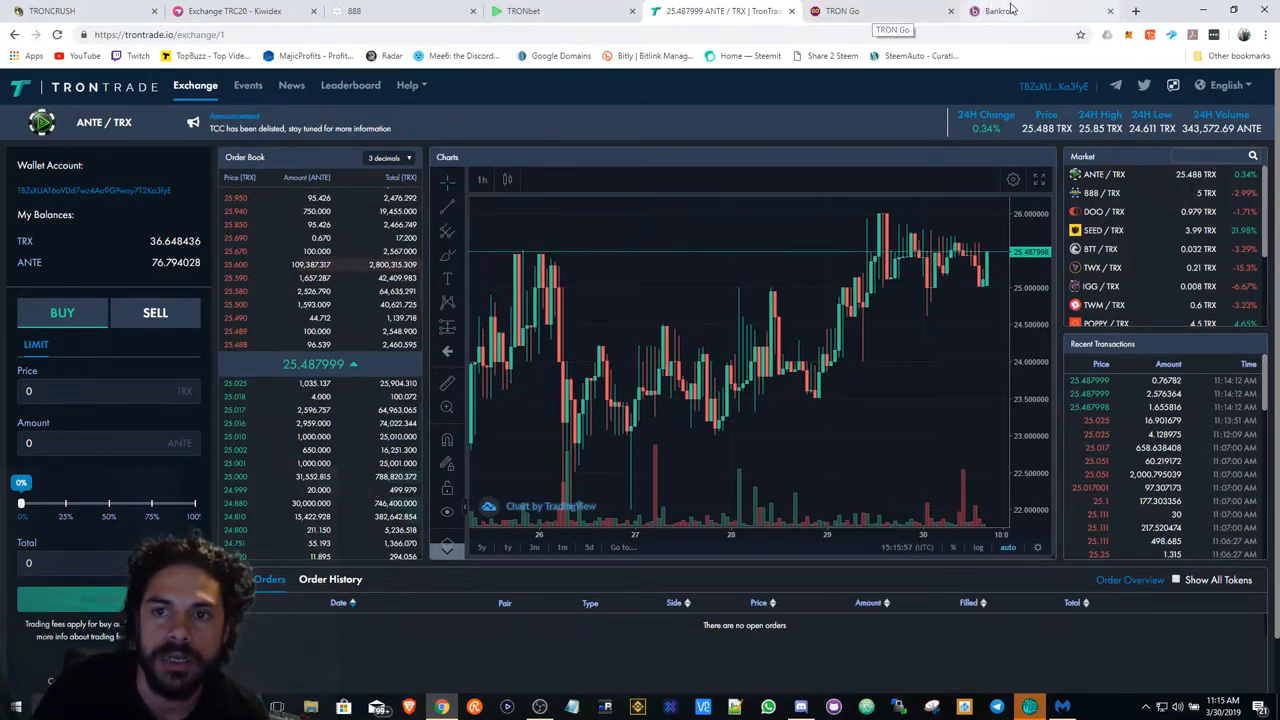
- Bring up TRON Go's Lucky Slot page showing 36.65 TRX and 229.71 GO
click(1000, 11)
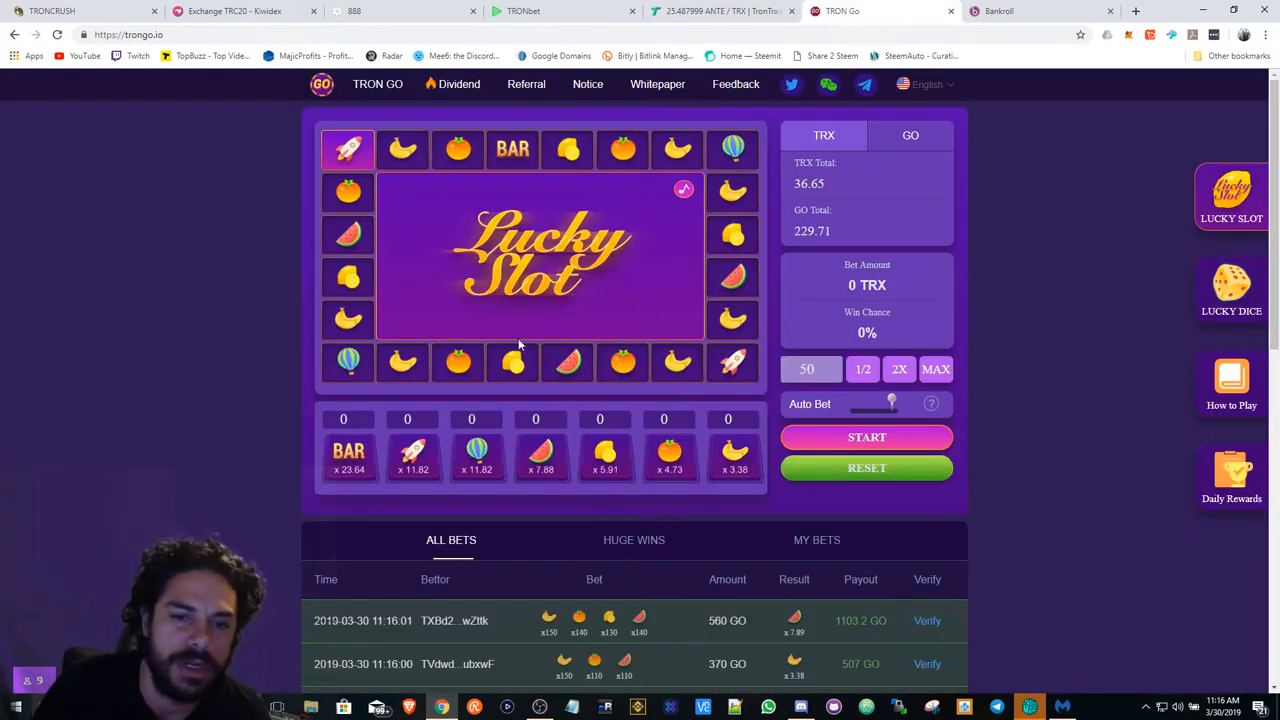
- Review TRON Go's dividend pool, GO staking options and dividend record (132.175 TRX total)
click(452, 84)
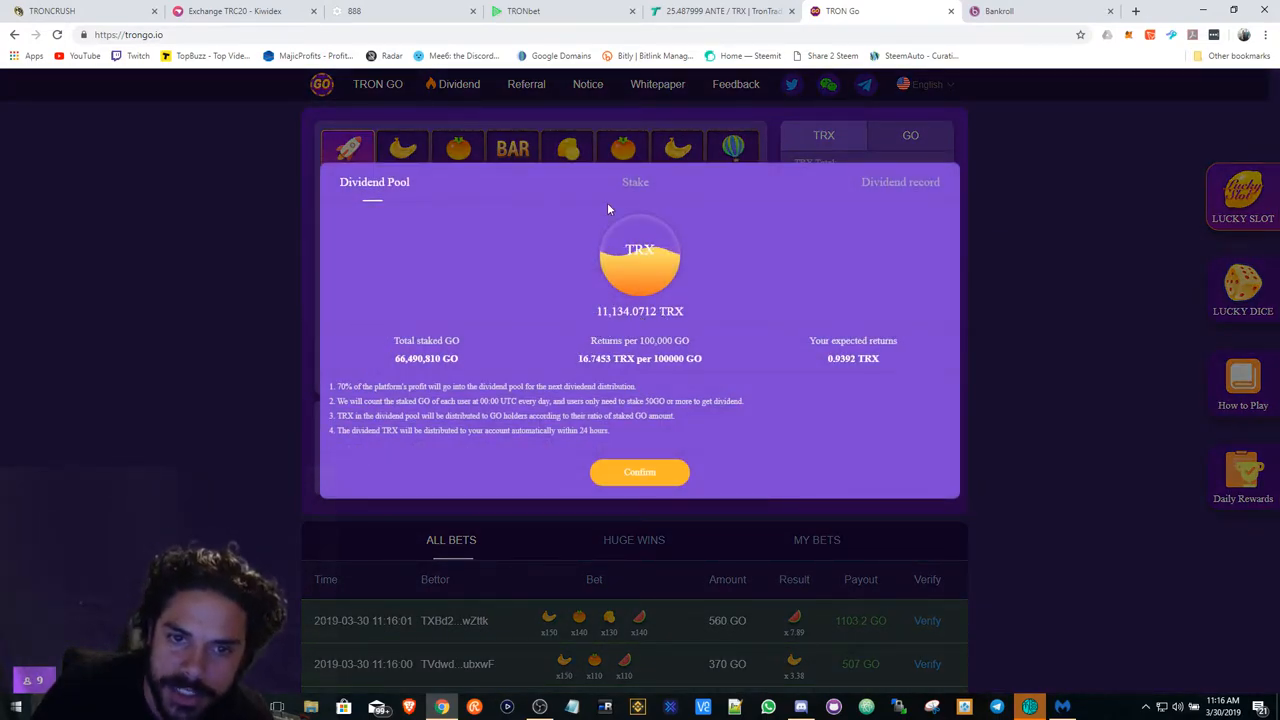
click(635, 182)
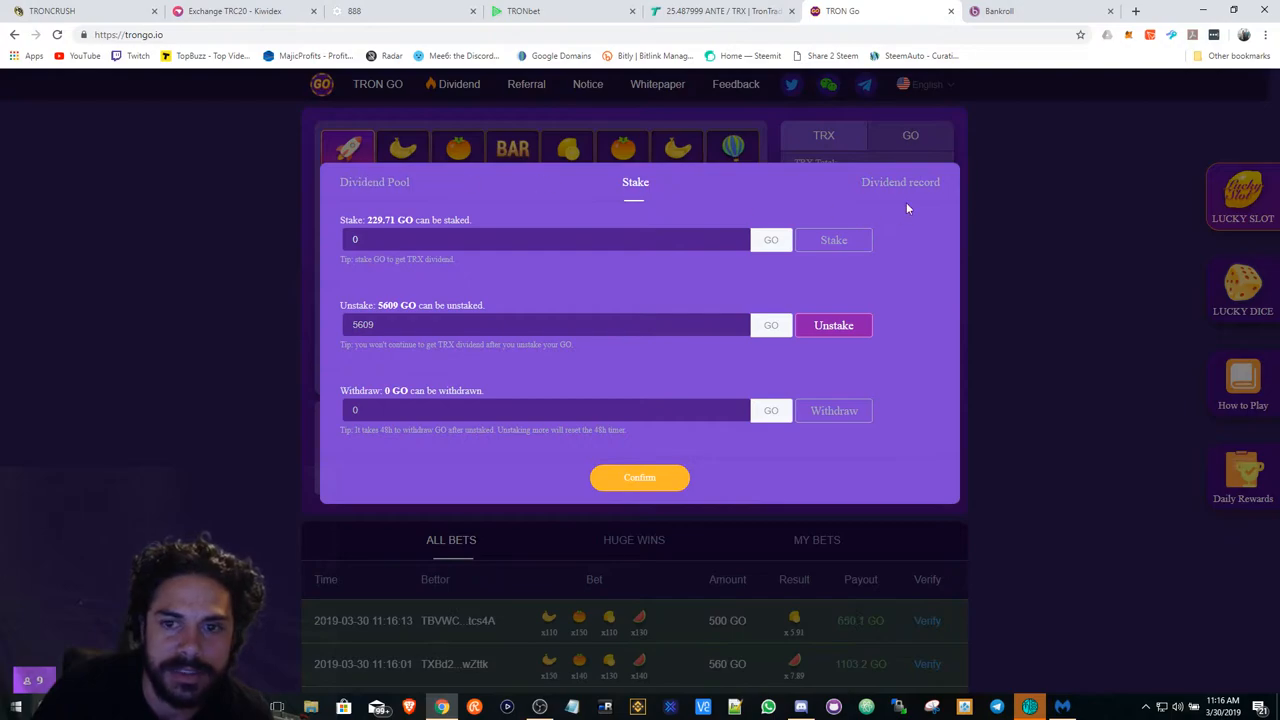
click(899, 182)
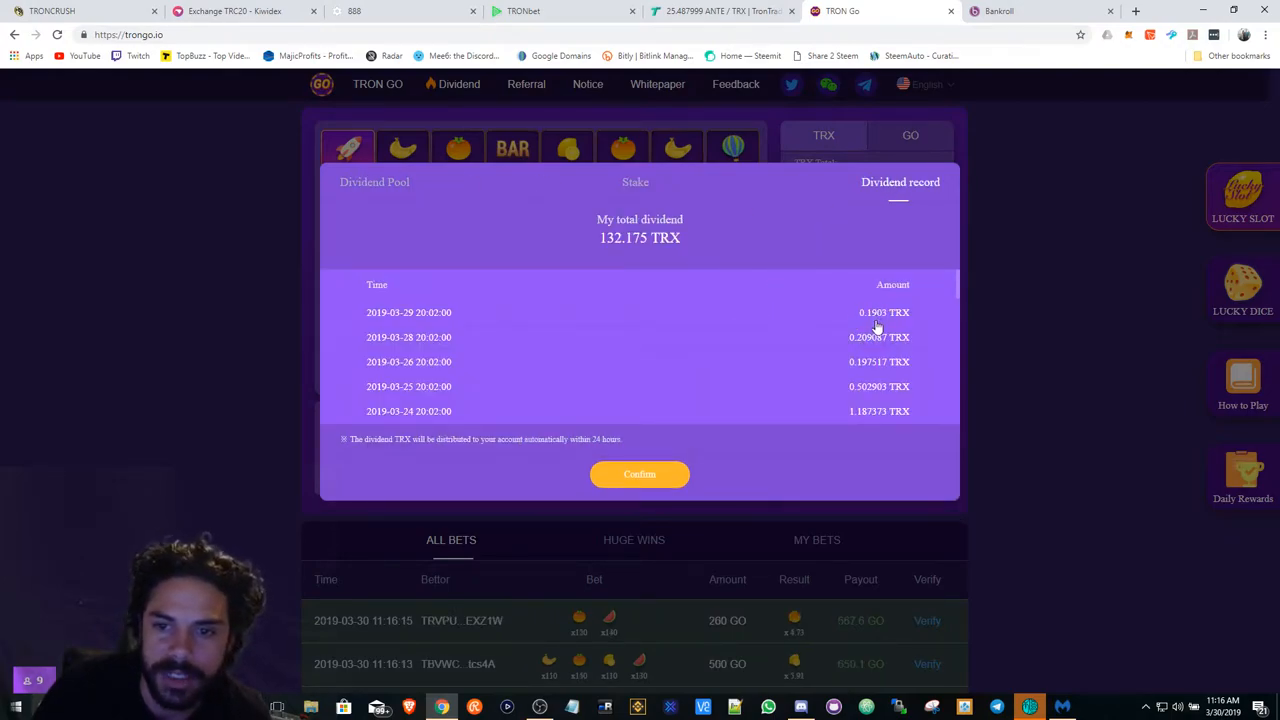
mouse_move(871, 362)
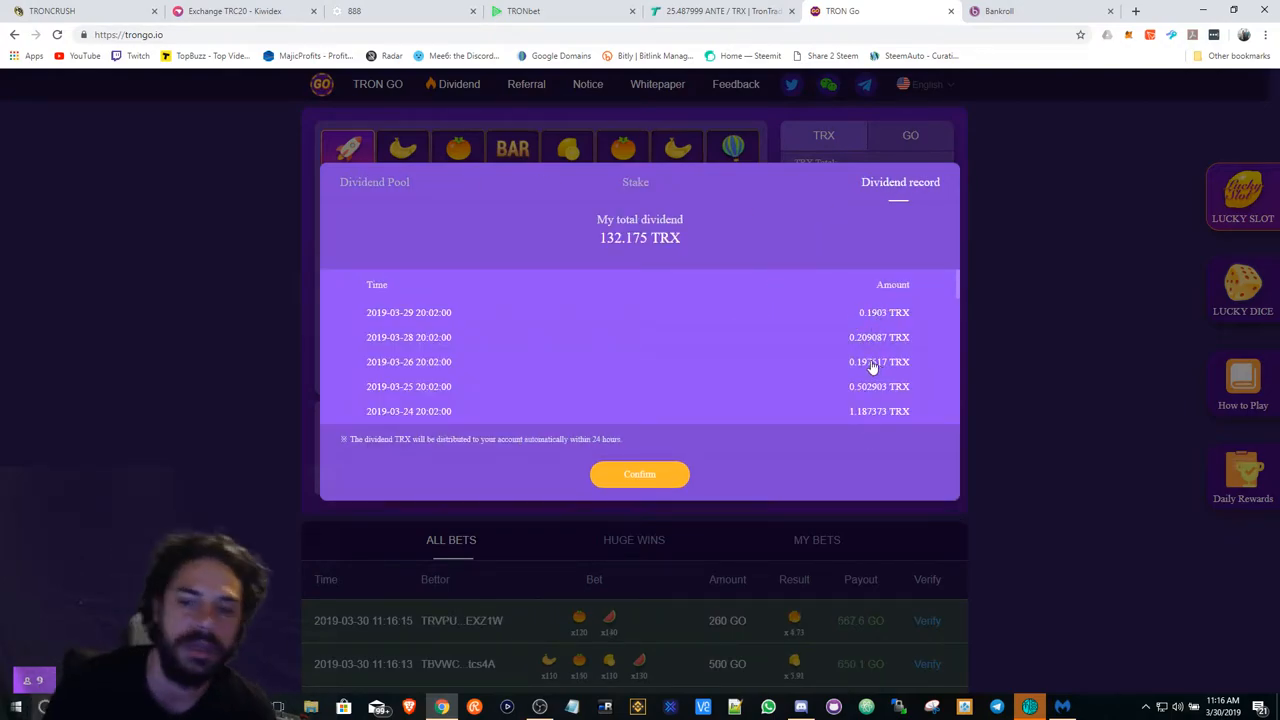
scroll(down, 3)
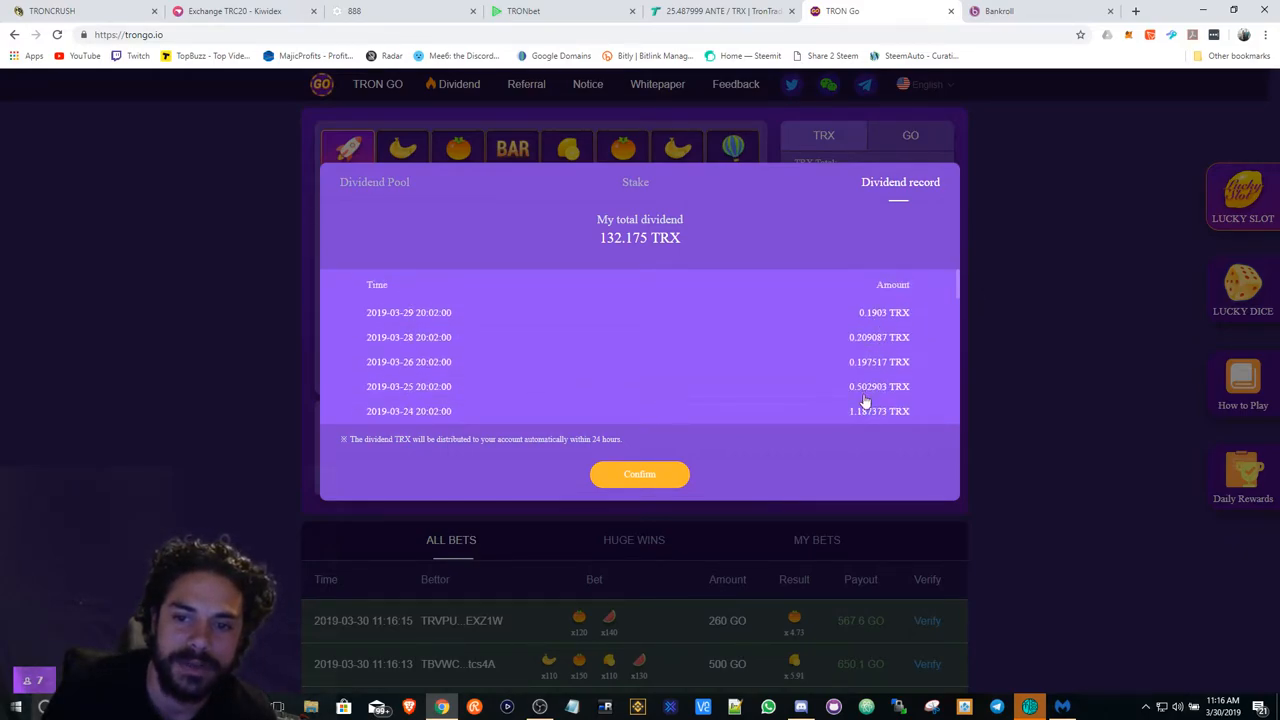
- Close the dividend record and switch the slot bet currency from TRX to GO
click(374, 181)
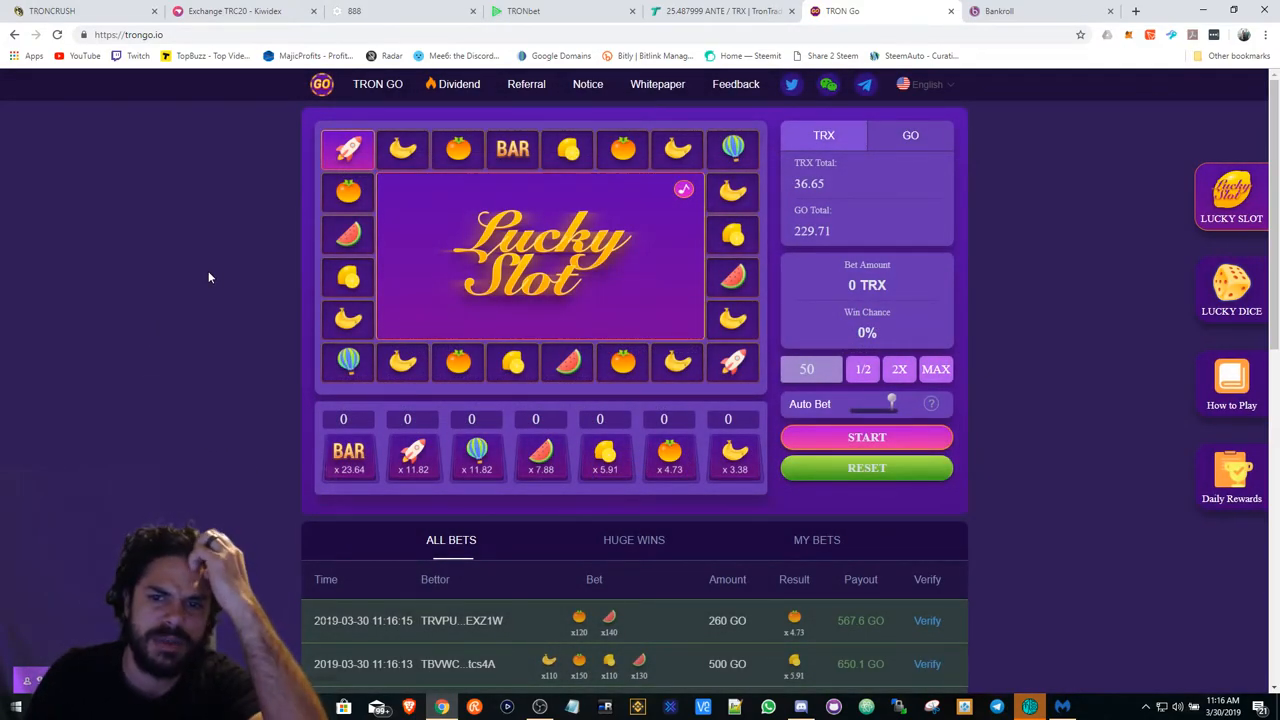
click(910, 135)
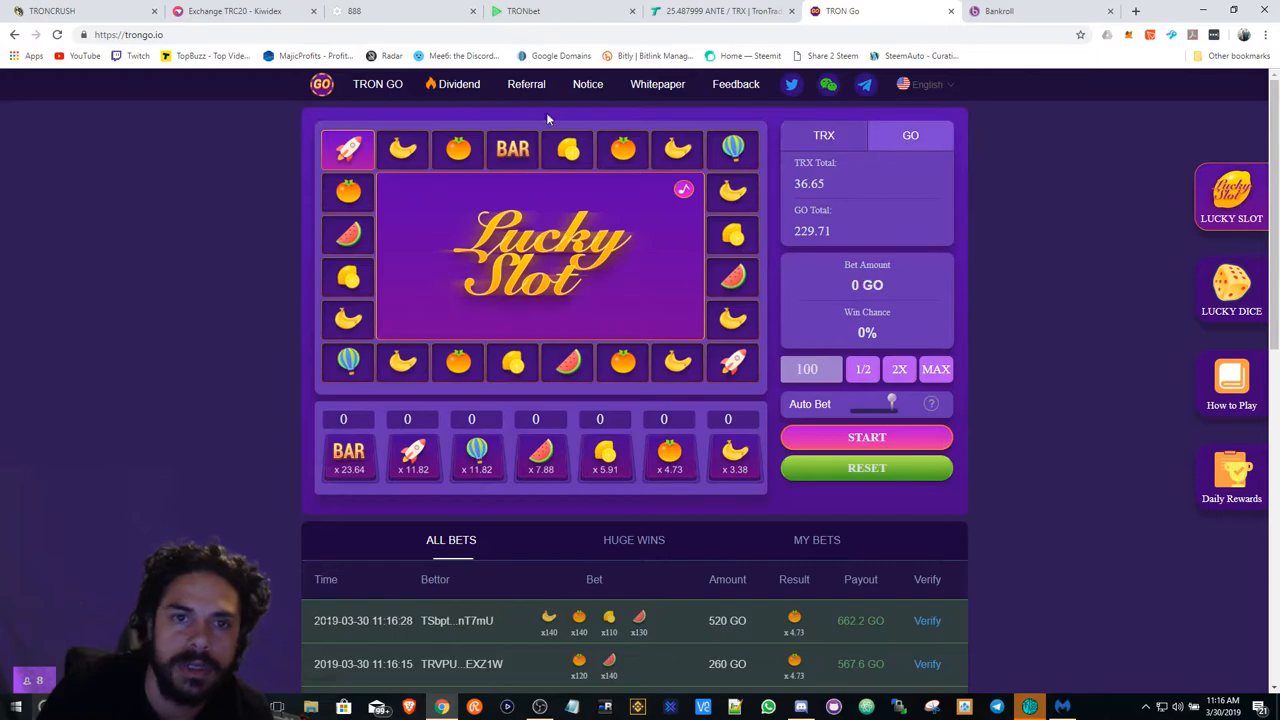
click(564, 11)
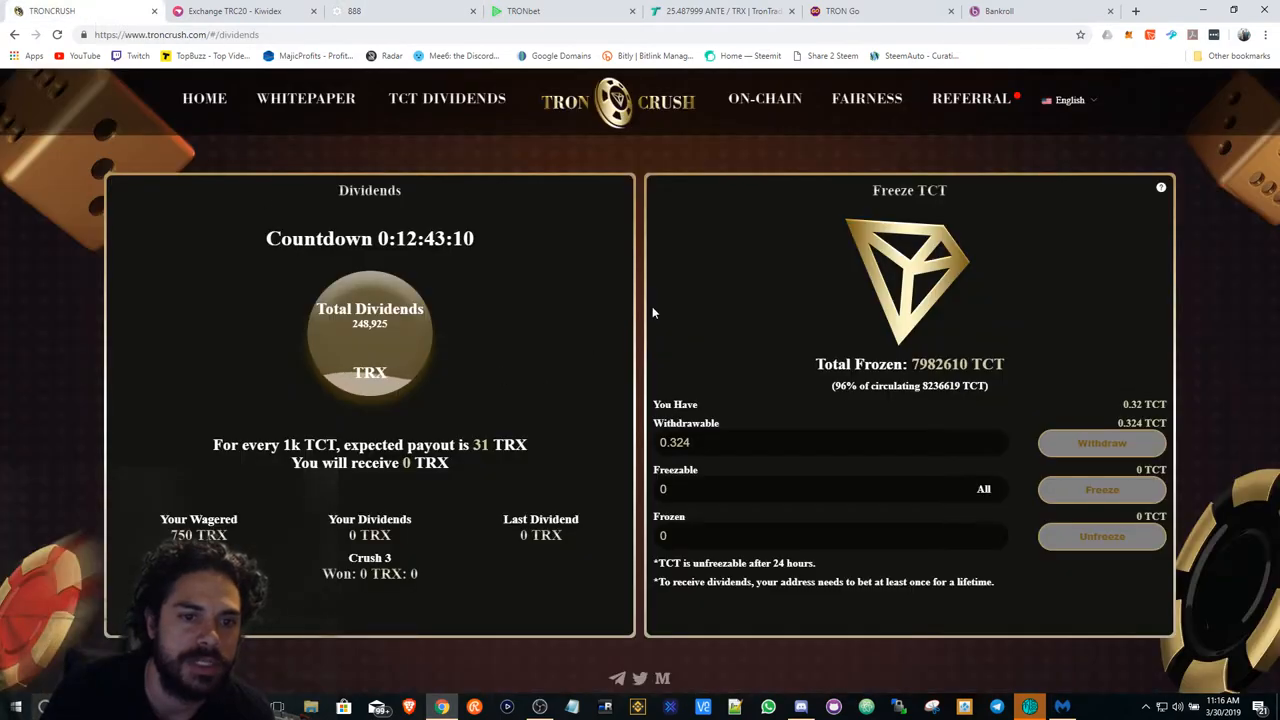
mouse_move(578, 300)
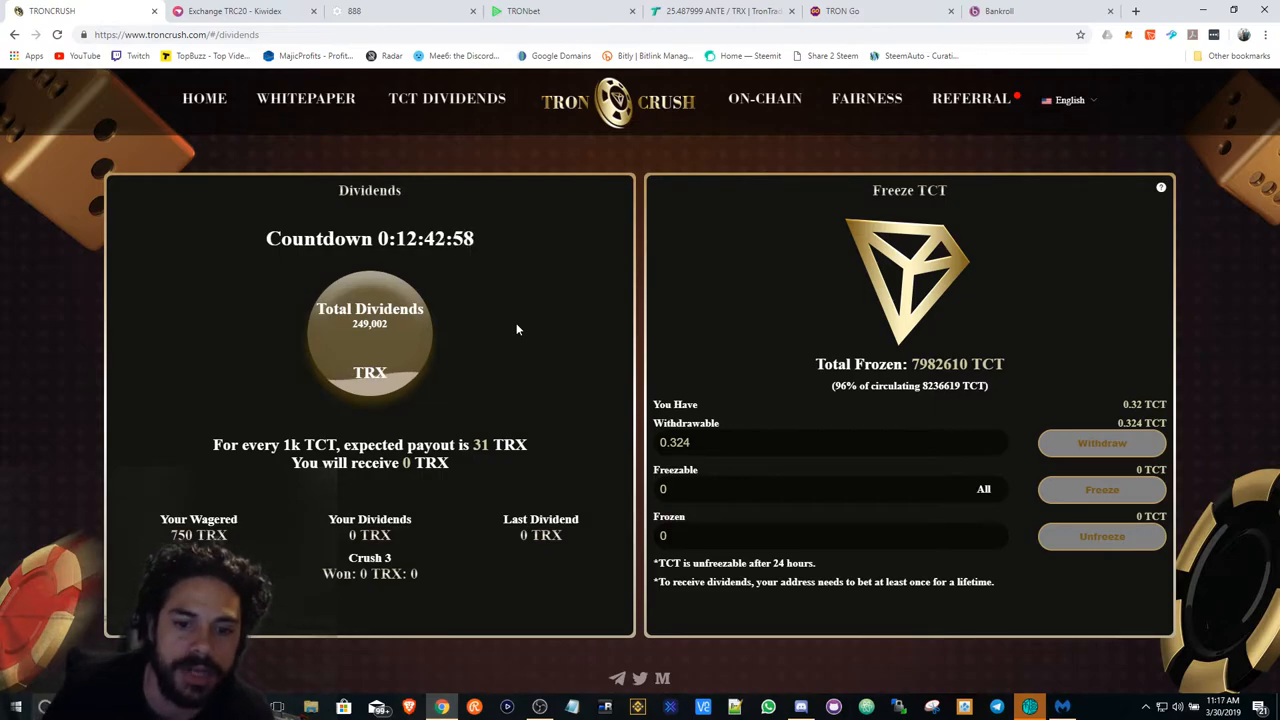
- Return from TCT Dividends to the TronCrush dice game, jackpot about 1,085,626 TRX
click(207, 98)
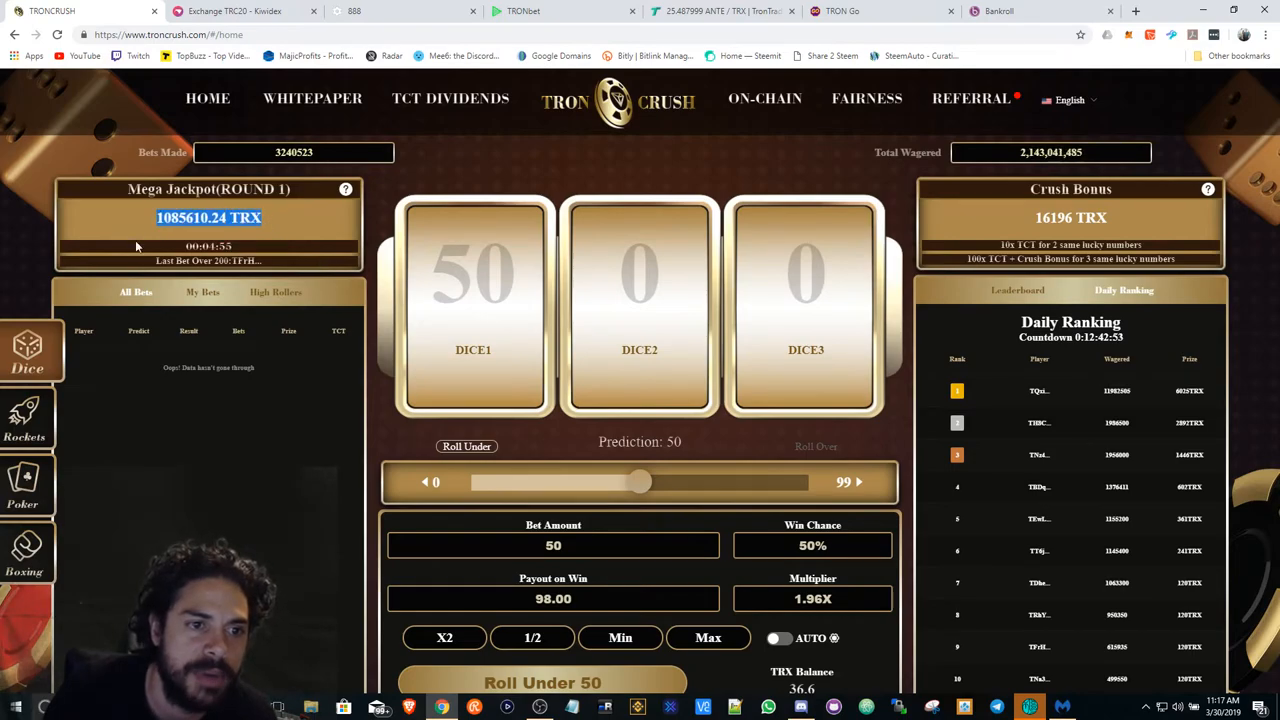
mouse_move(1133, 221)
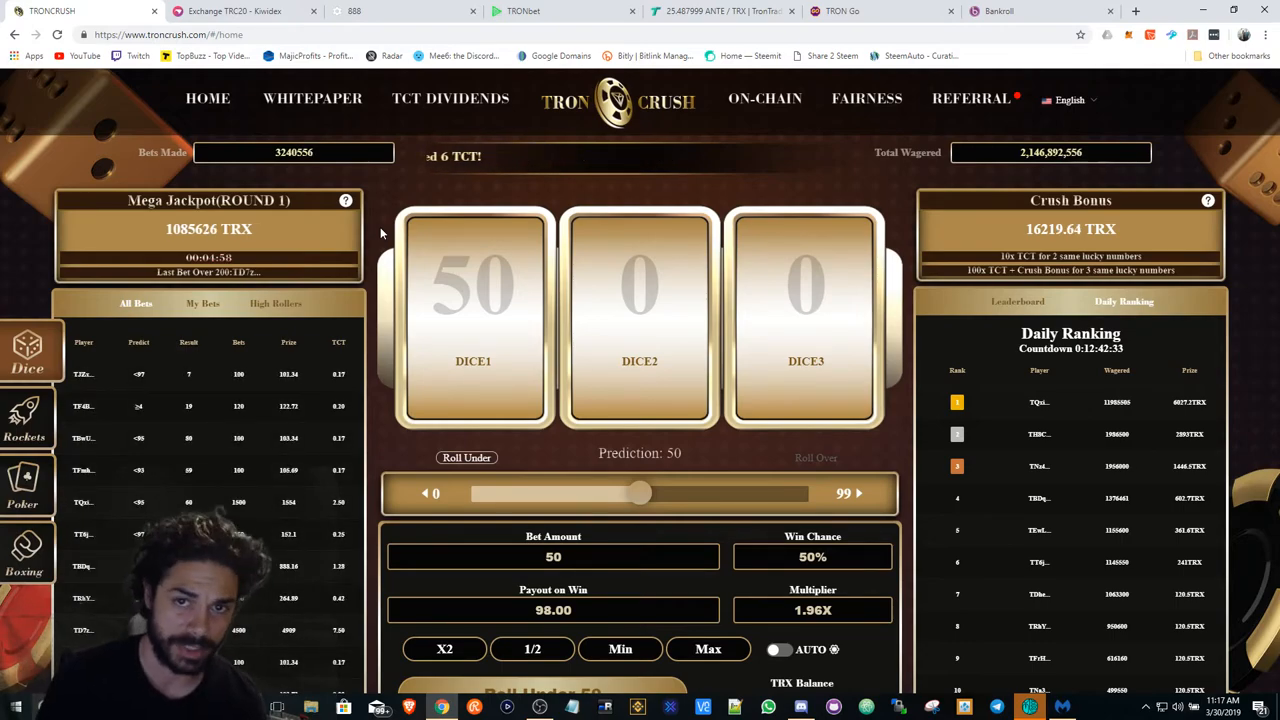
click(240, 11)
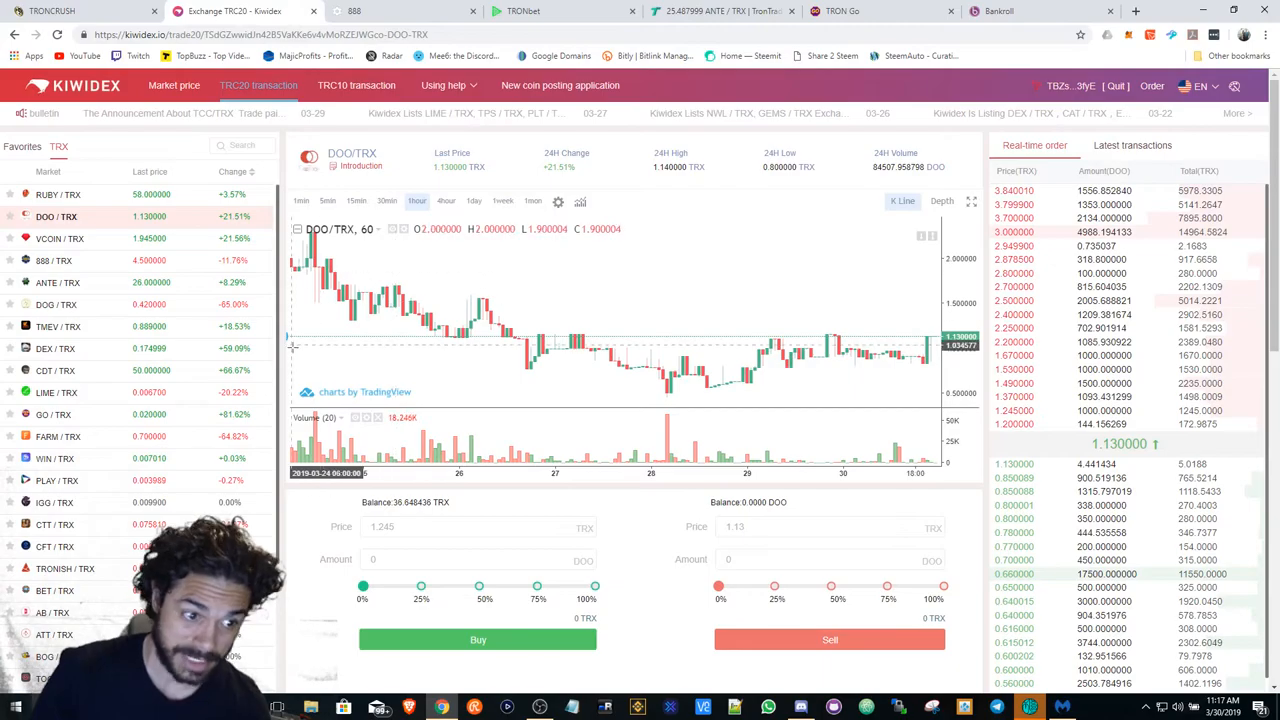
- Scroll the Kiwidex DOO/TRX market (1.13 TRX) through Open Orders and Order History, then return to TronCrush
scroll(down, 3)
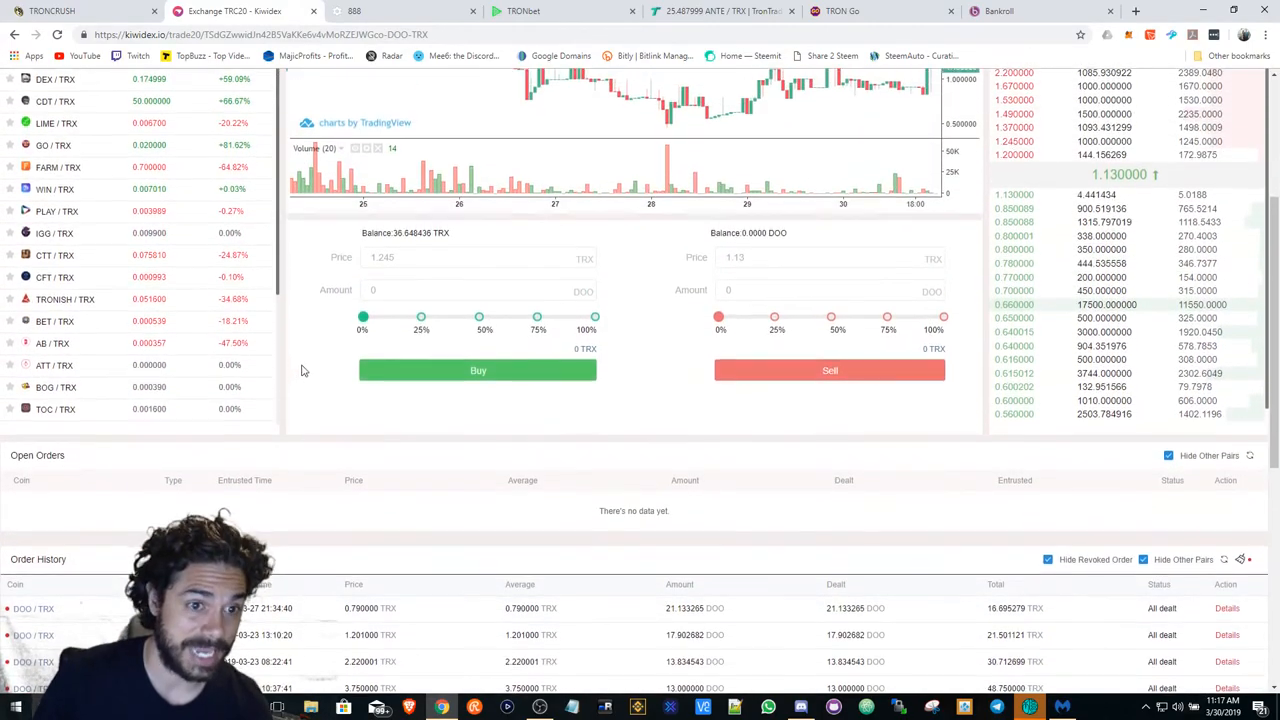
scroll(up, 3)
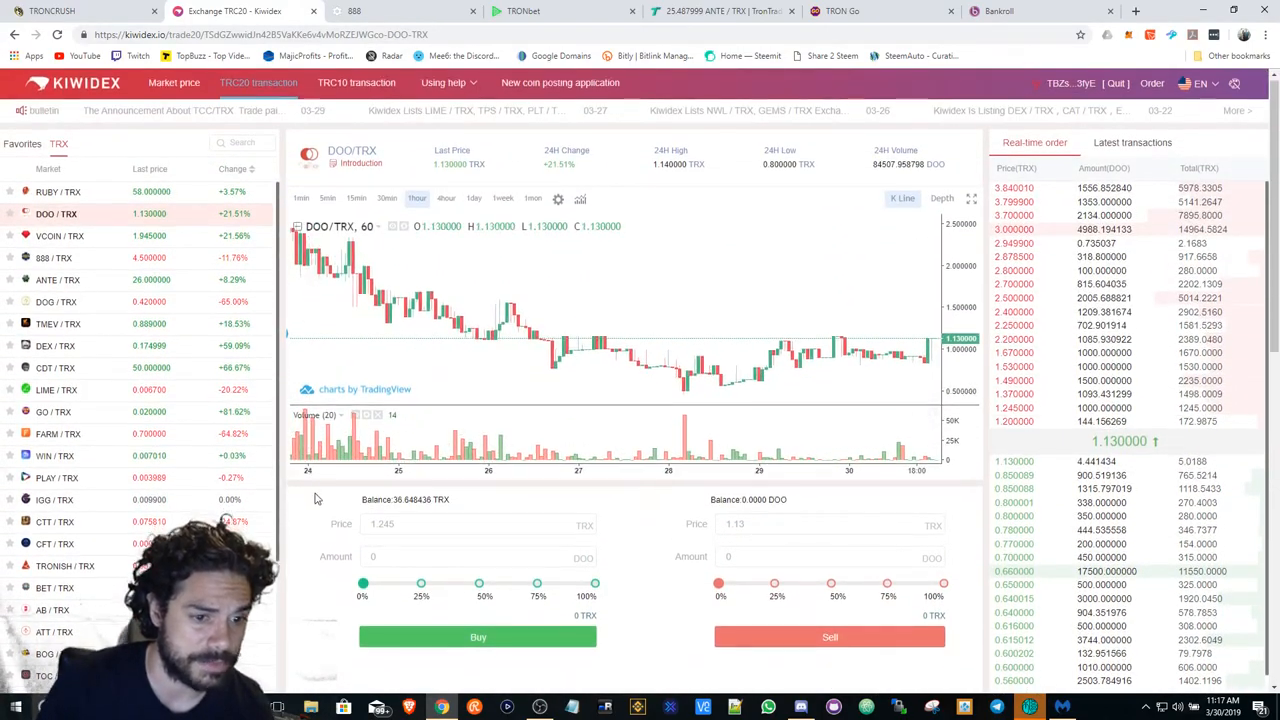
scroll(down, 3)
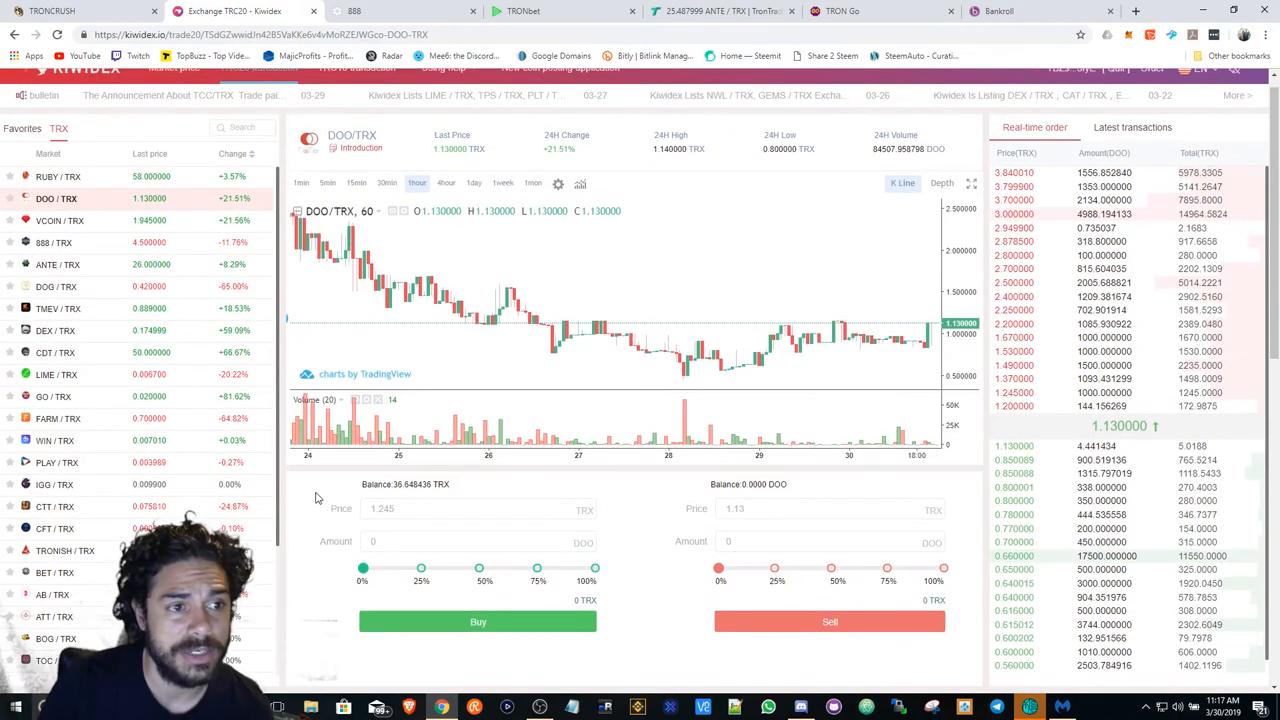
scroll(down, 3)
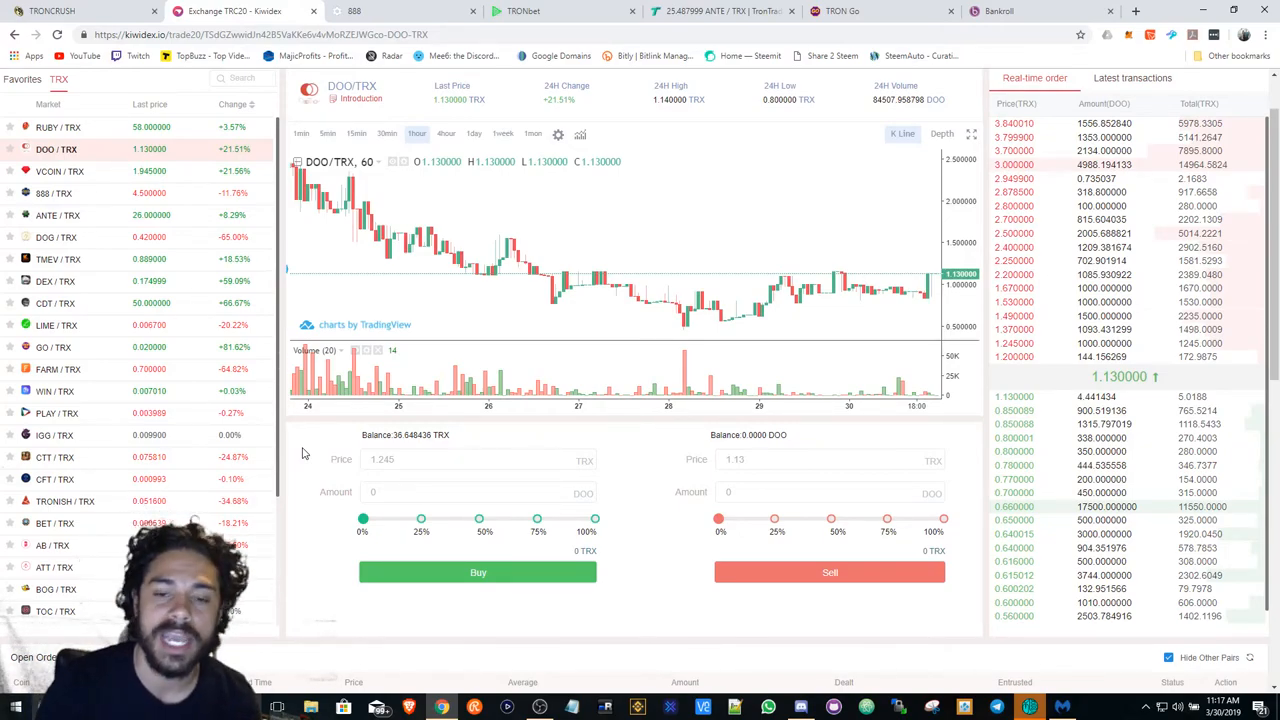
scroll(down, 3)
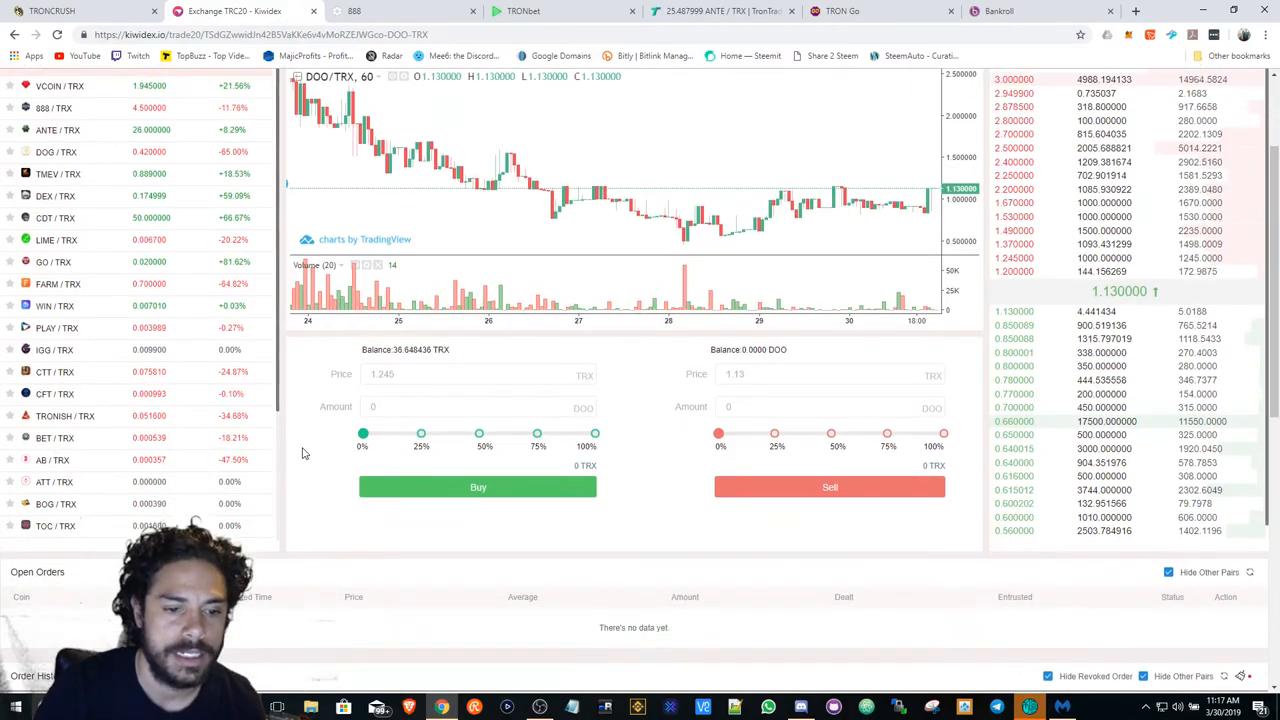
scroll(down, 3)
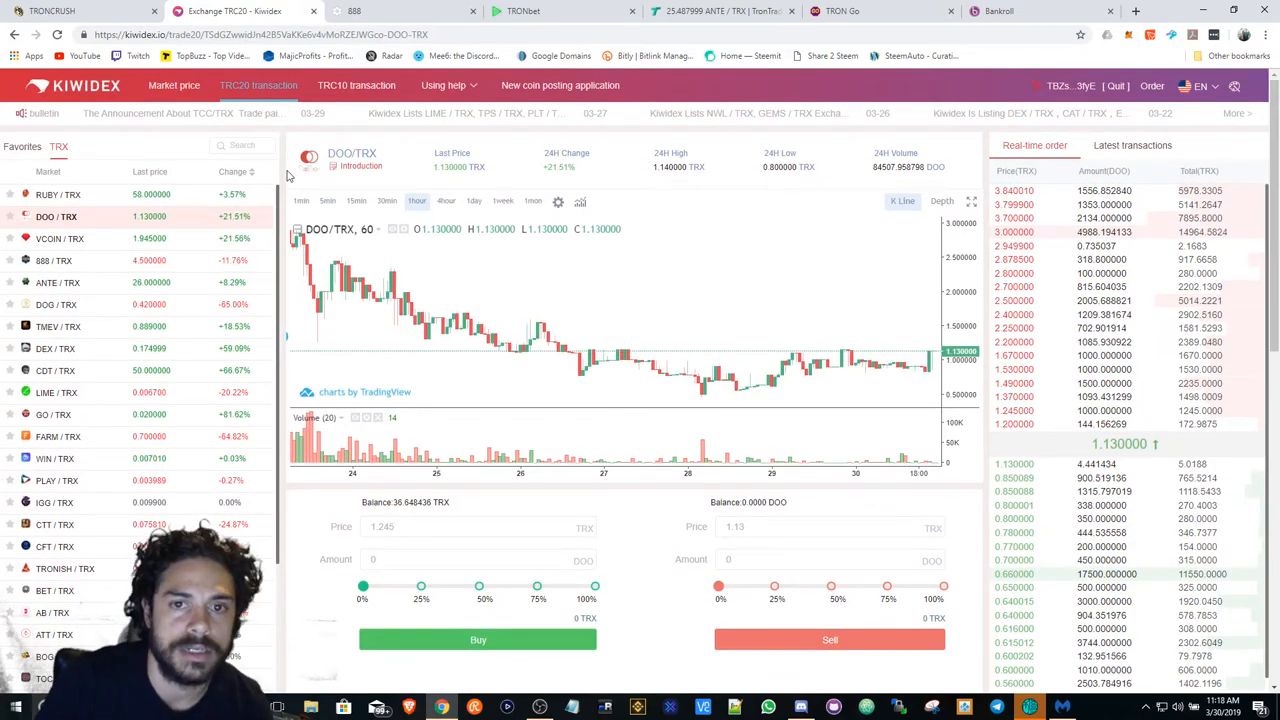
mouse_move(272, 212)
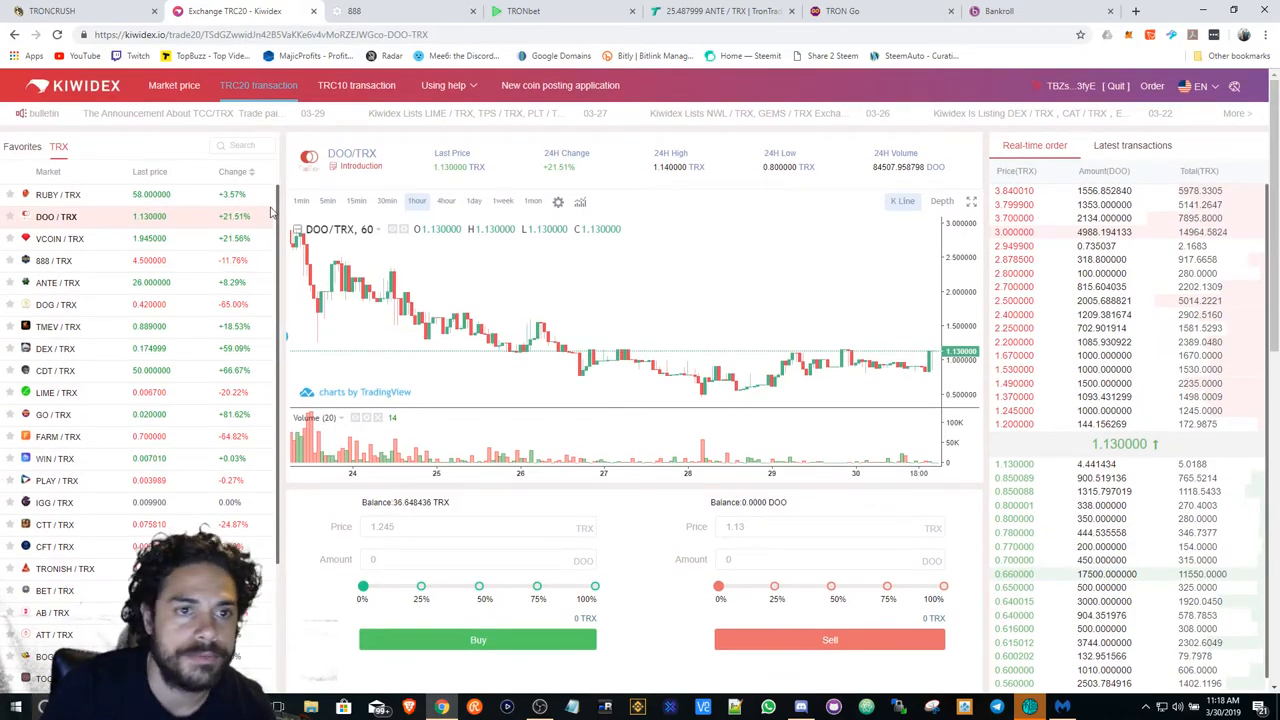
click(80, 11)
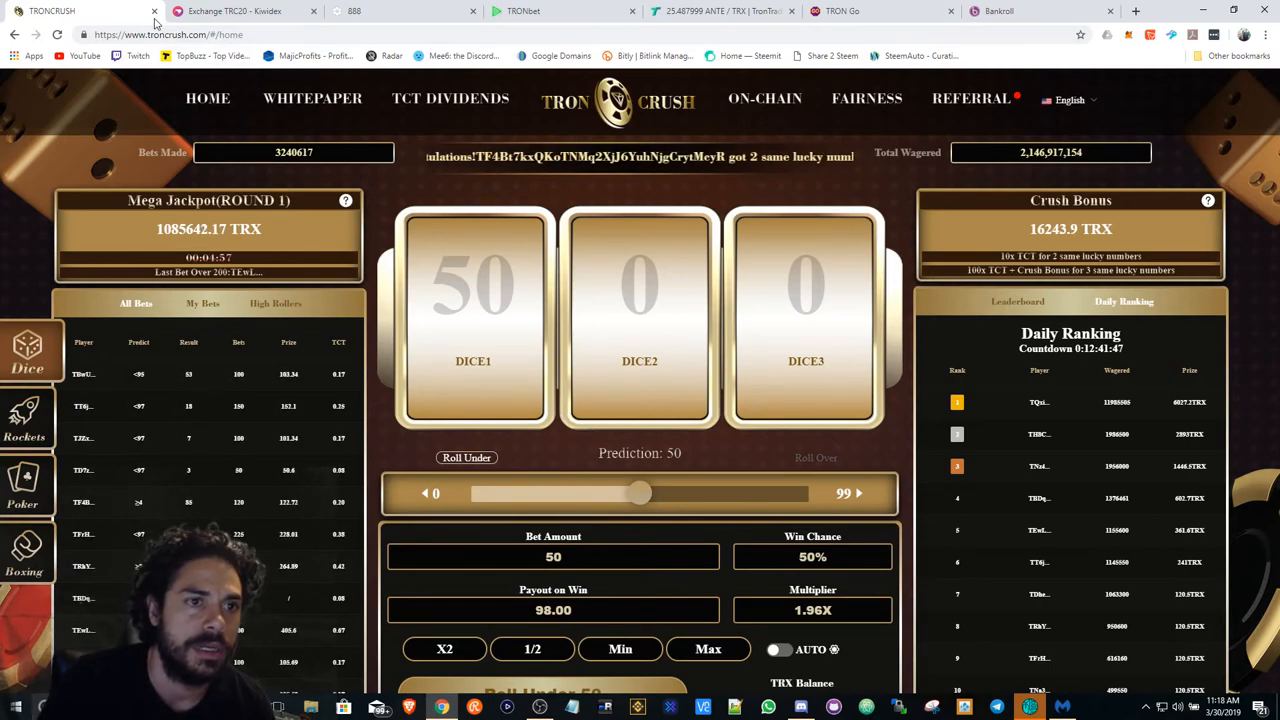
- On Kiwidex, view the RUBY/TRX market at 60 TRX, then GO/TRX at 0.02 TRX
click(235, 11)
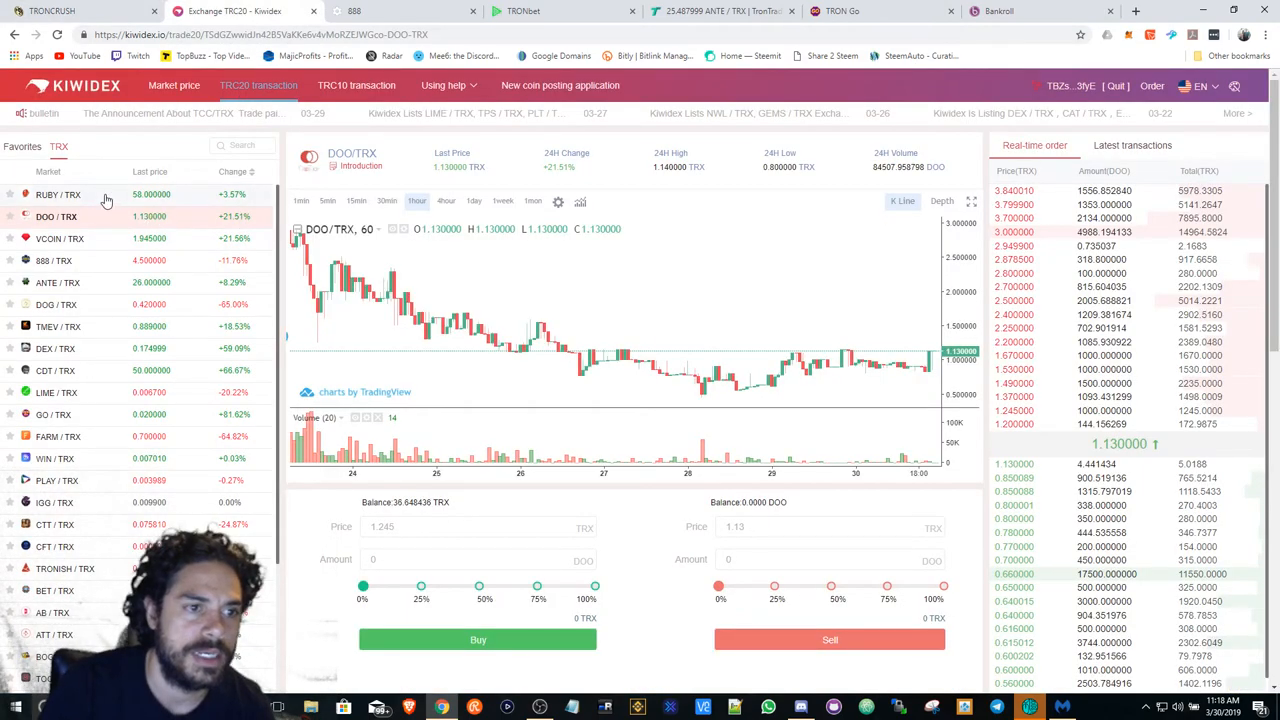
click(58, 194)
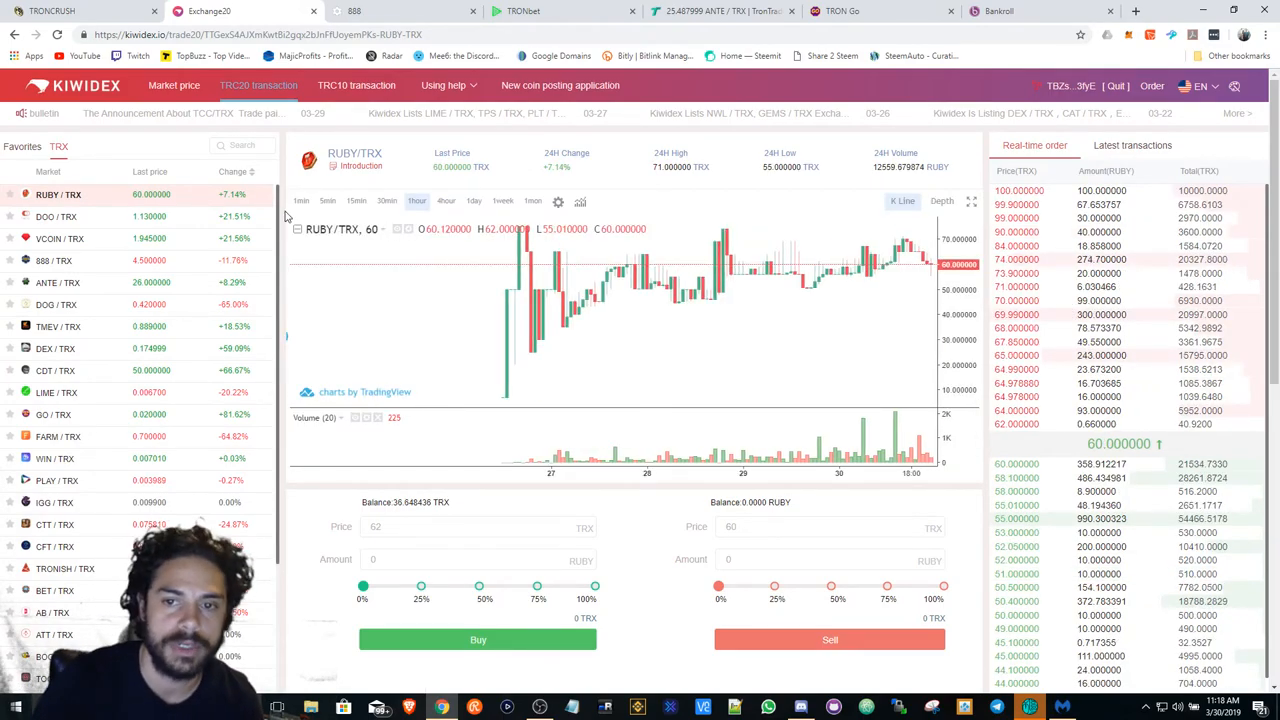
mouse_move(780, 287)
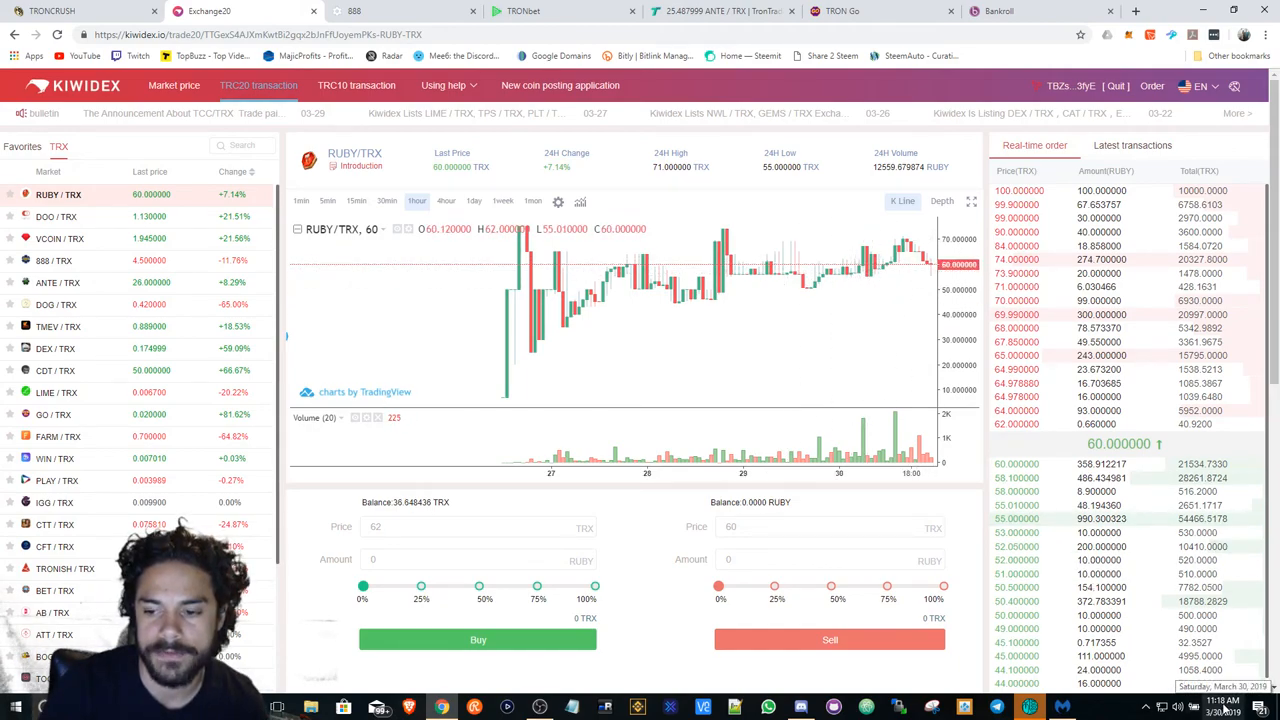
click(1222, 703)
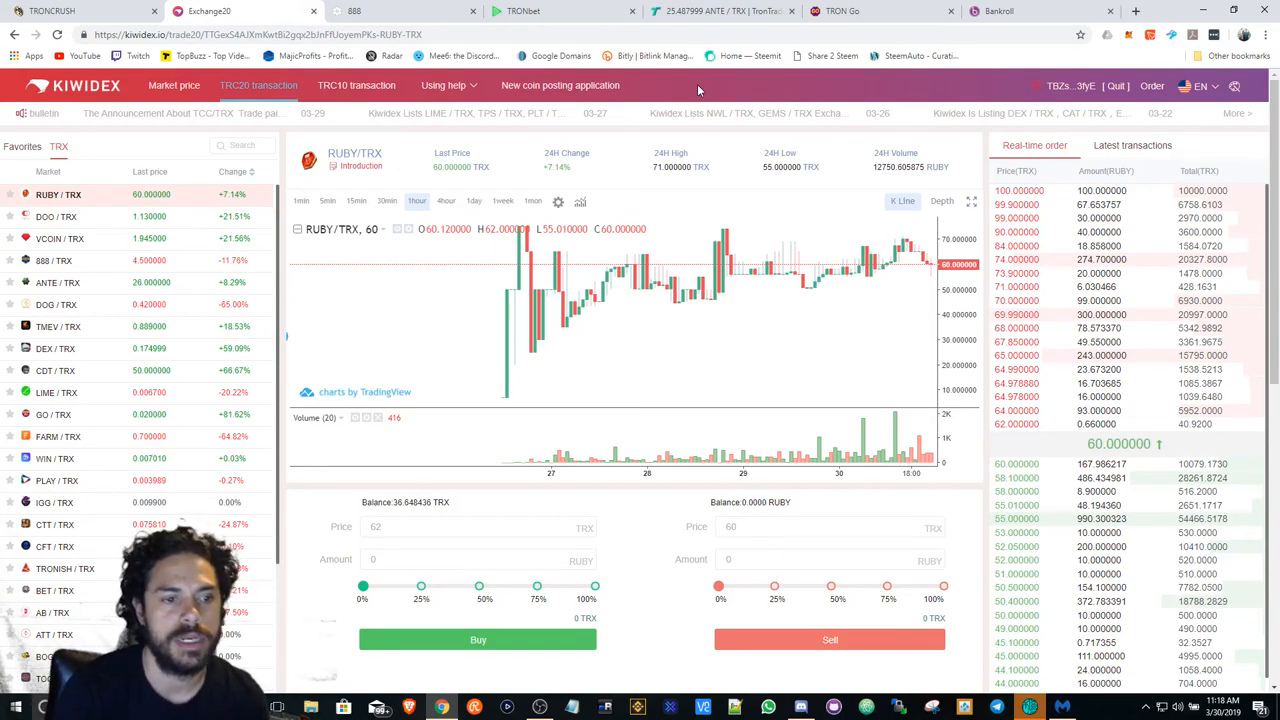
mouse_move(163, 427)
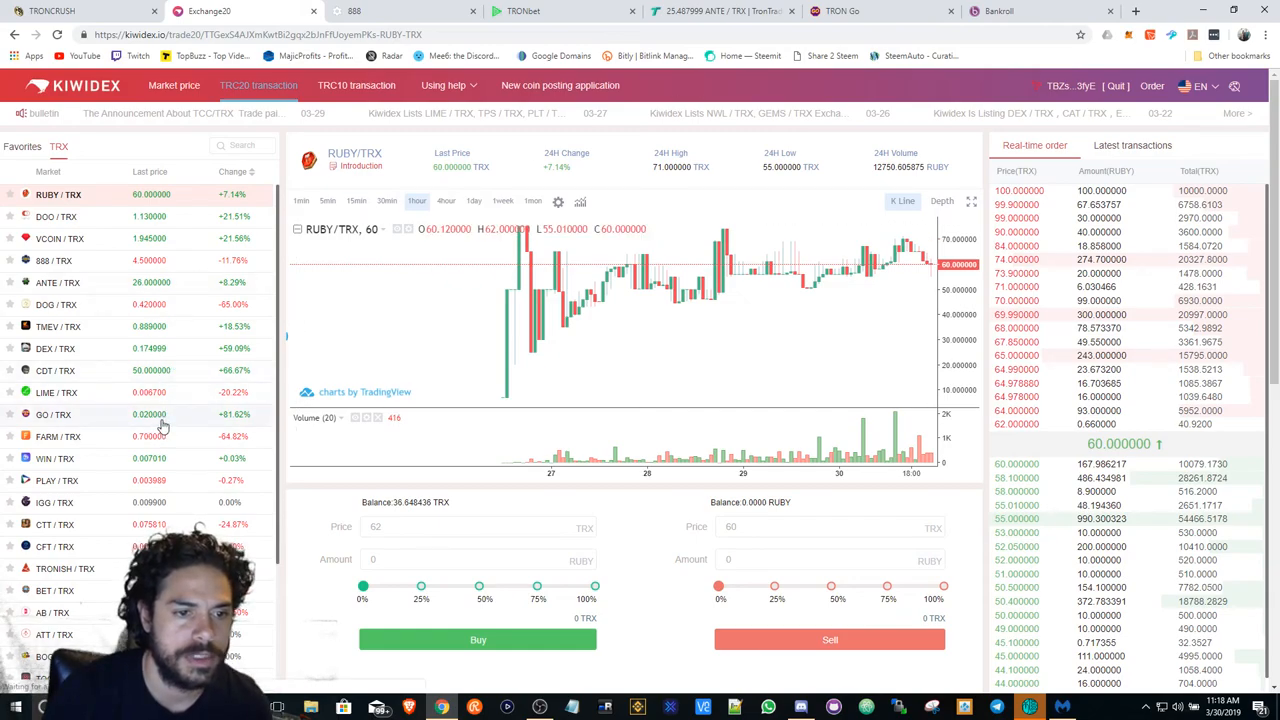
click(54, 414)
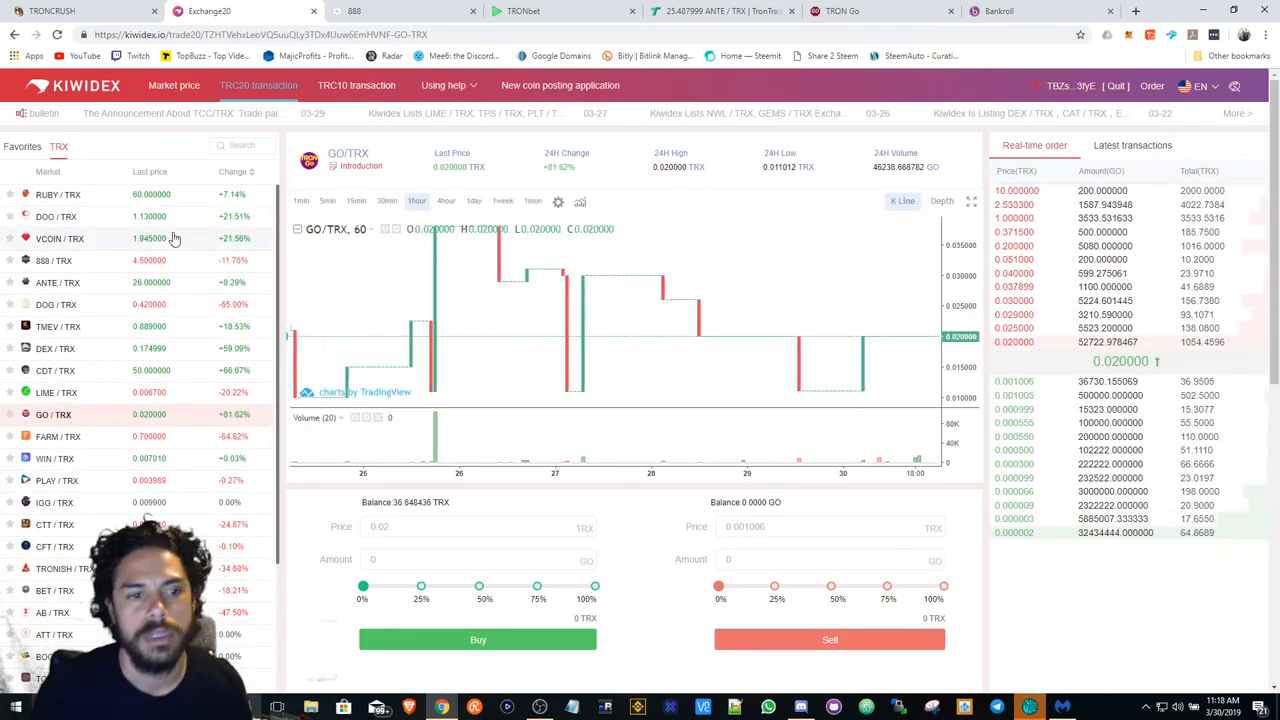